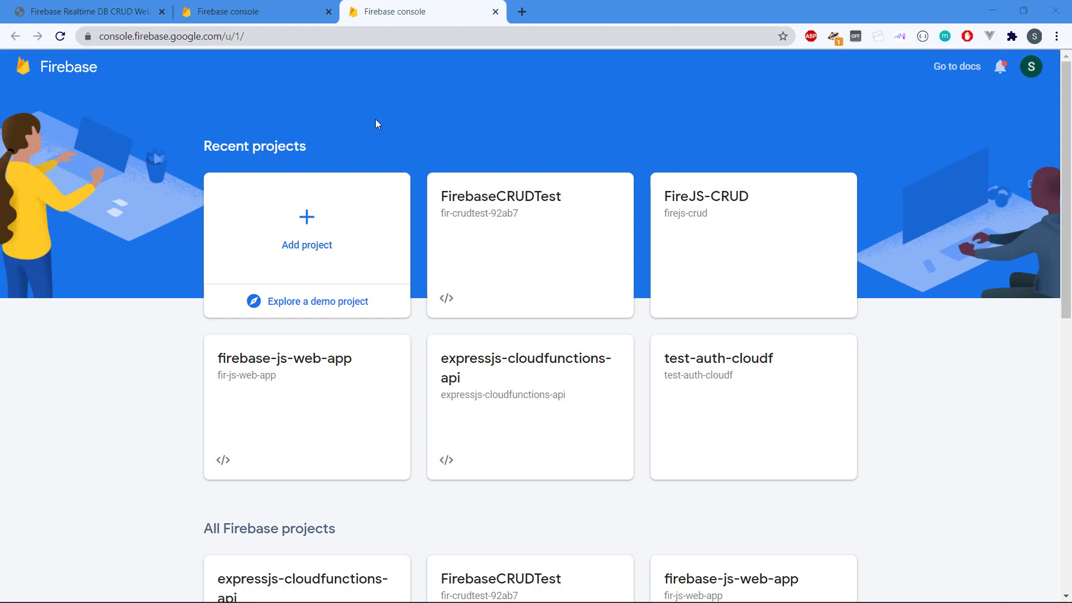
Start a new Firebase project and enter the name FirebaseJavaScriptCRUD.
left_click(181, 36)
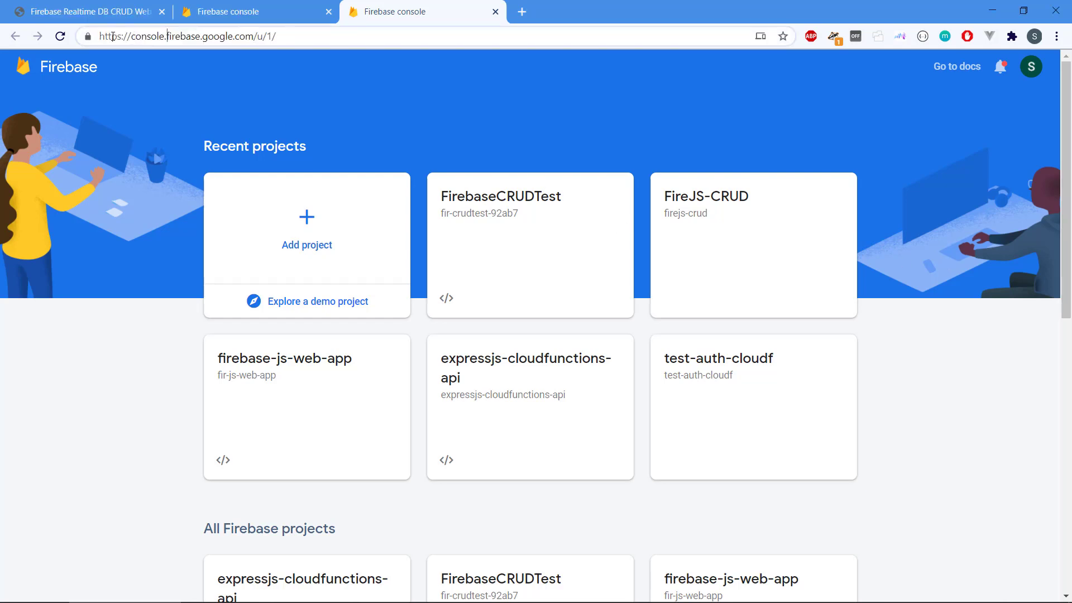
double_click(182, 36)
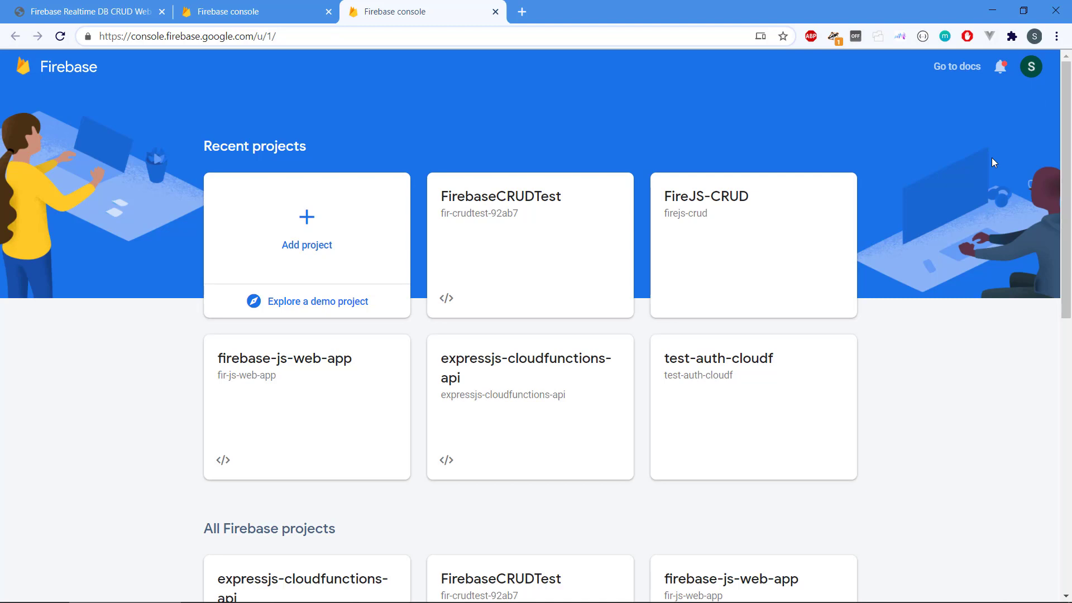
mouse_move(252, 221)
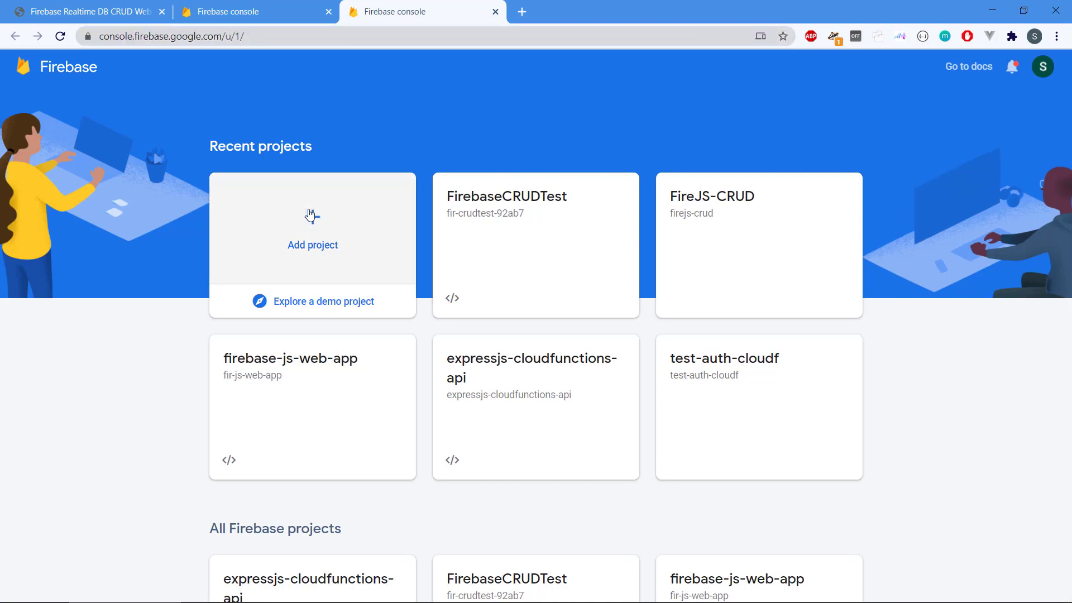
left_click(312, 229)
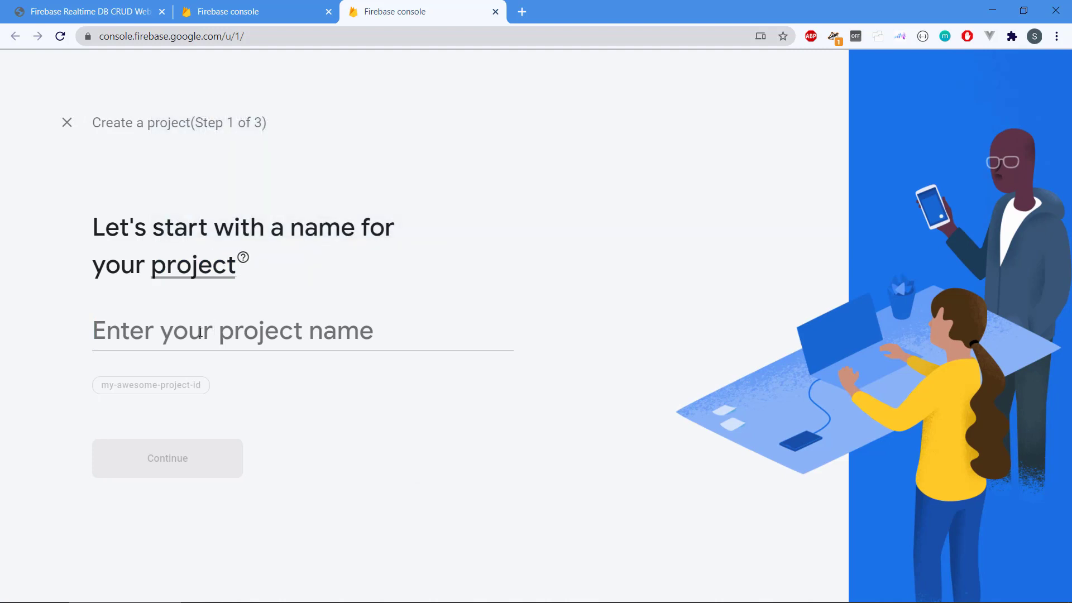
type("Firebase")
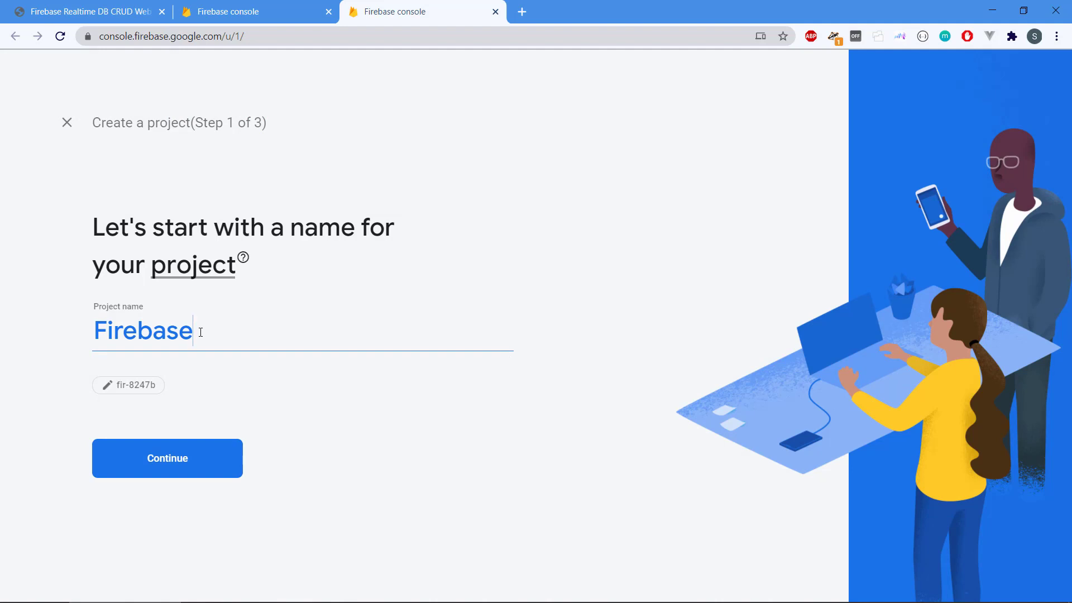
type("JavaScr")
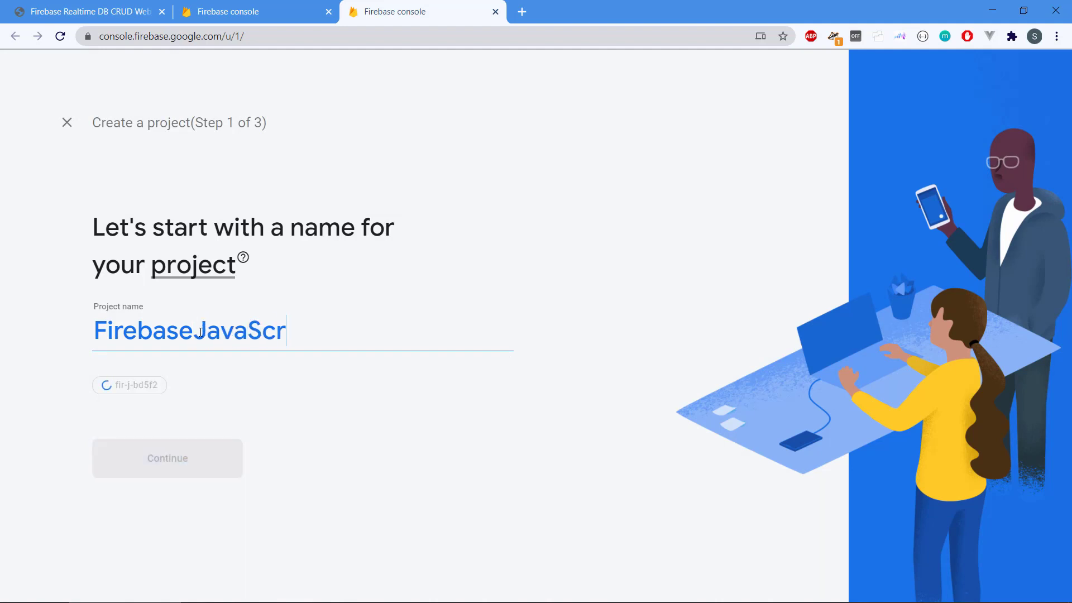
type("iptCRUD")
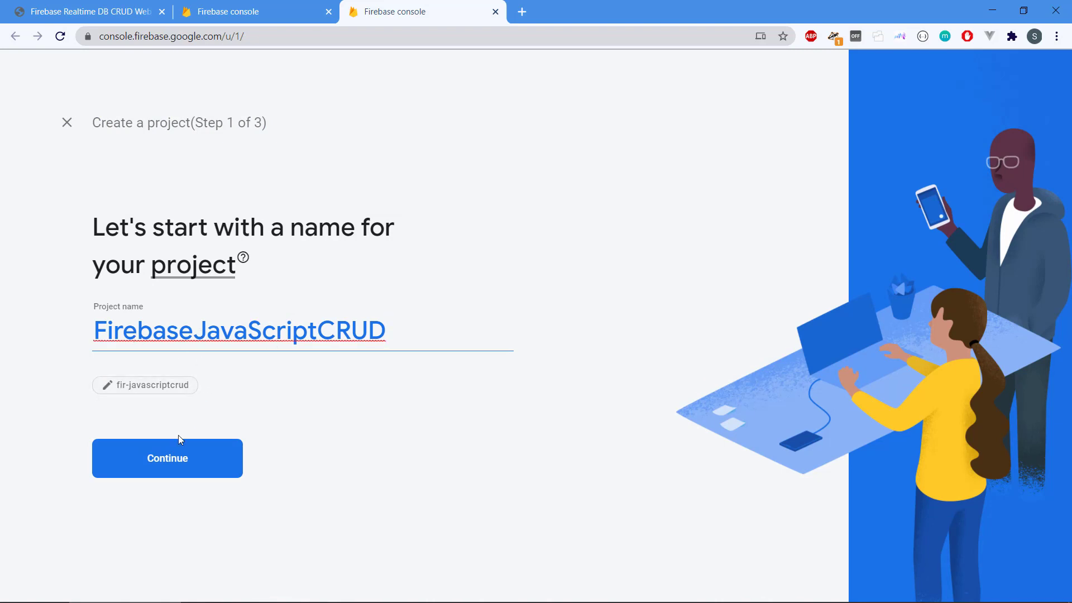
Continue past the name, disable Google Analytics, and create the project.
left_click(167, 458)
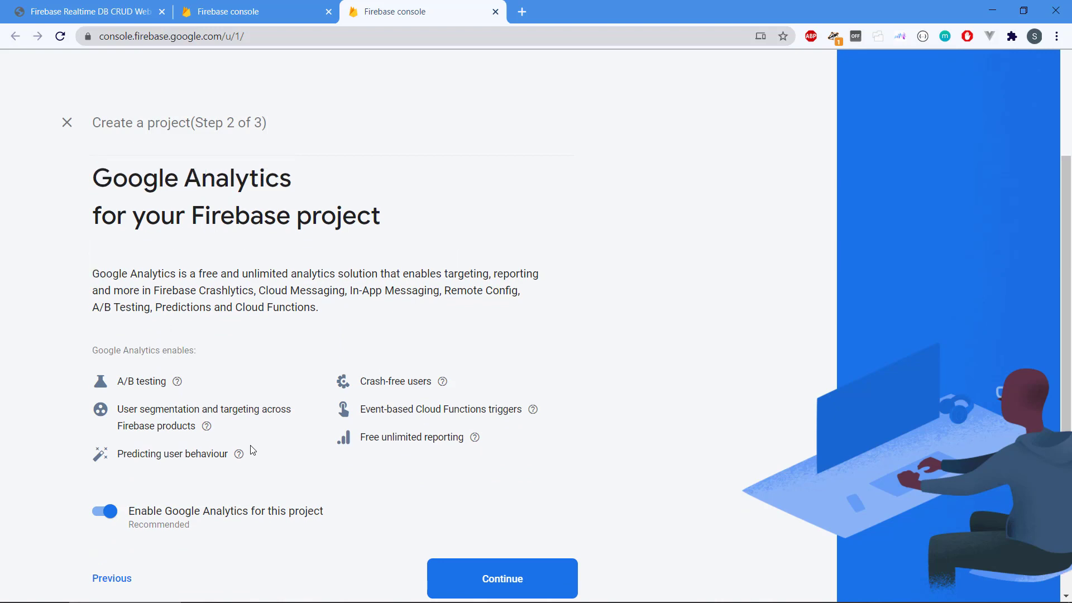
mouse_move(194, 399)
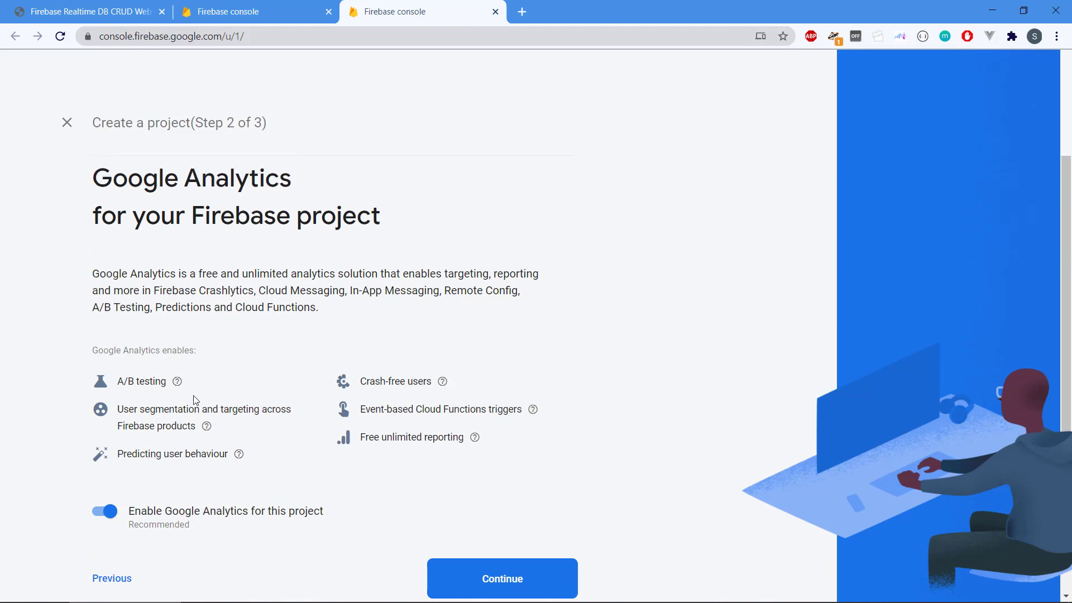
mouse_move(387, 483)
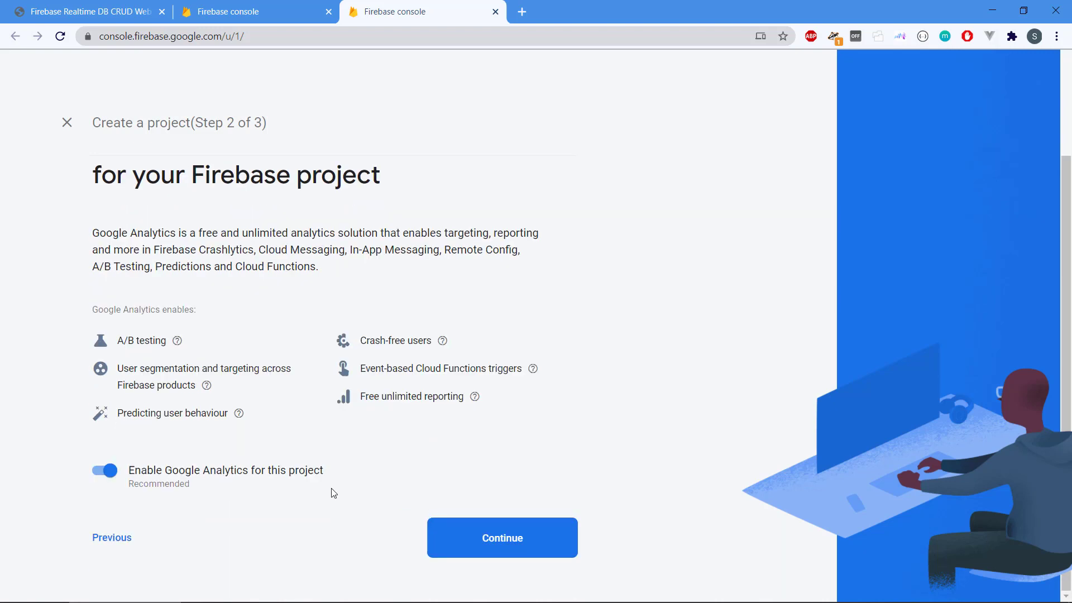
left_click(104, 470)
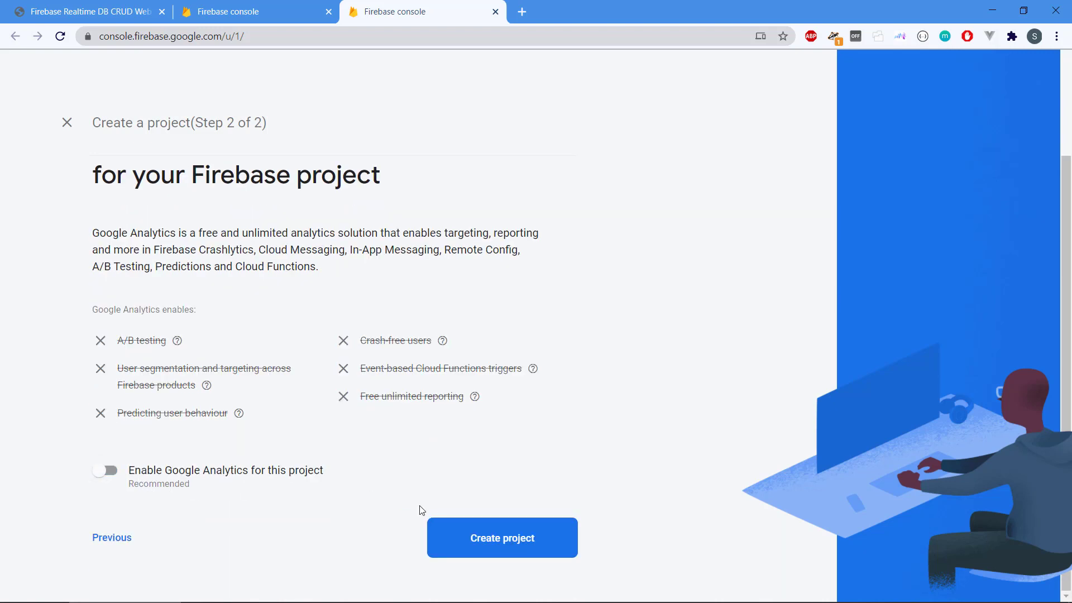
left_click(501, 538)
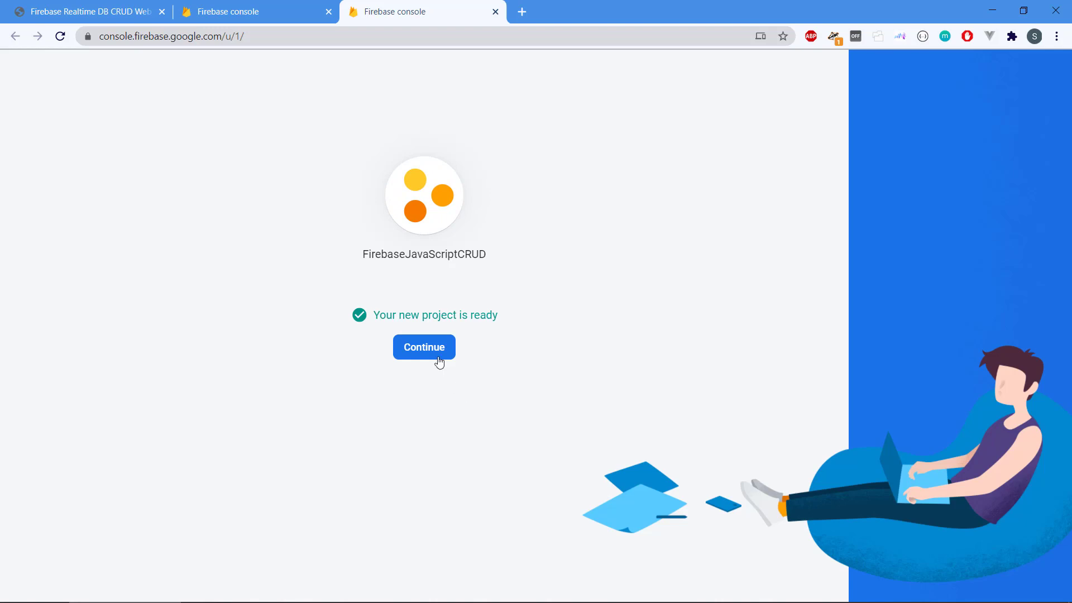
Continue from the 'project is ready' screen into Project Overview.
left_click(424, 346)
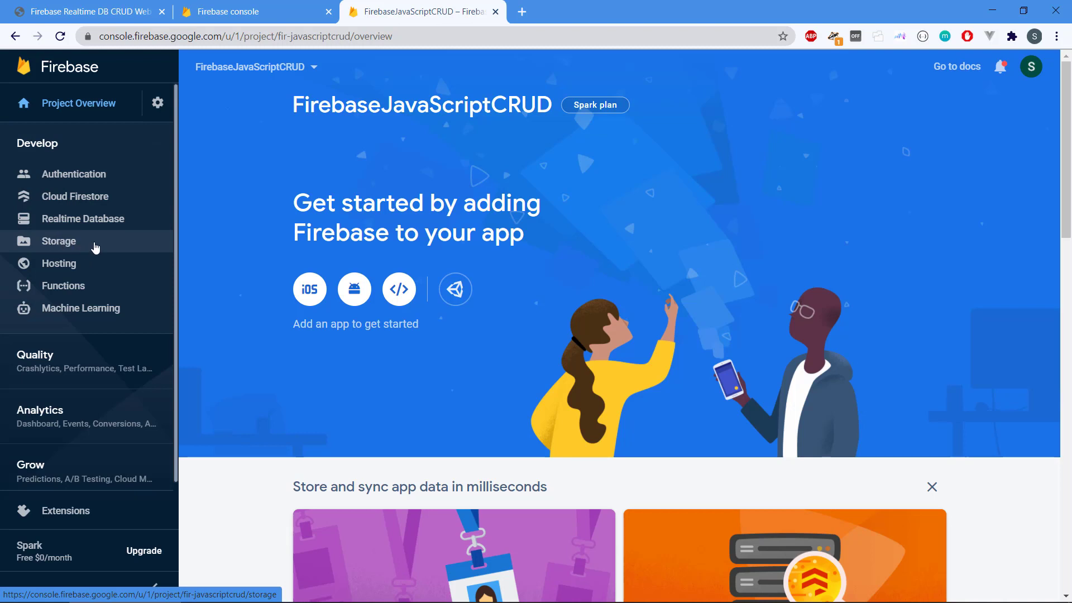
mouse_move(96, 269)
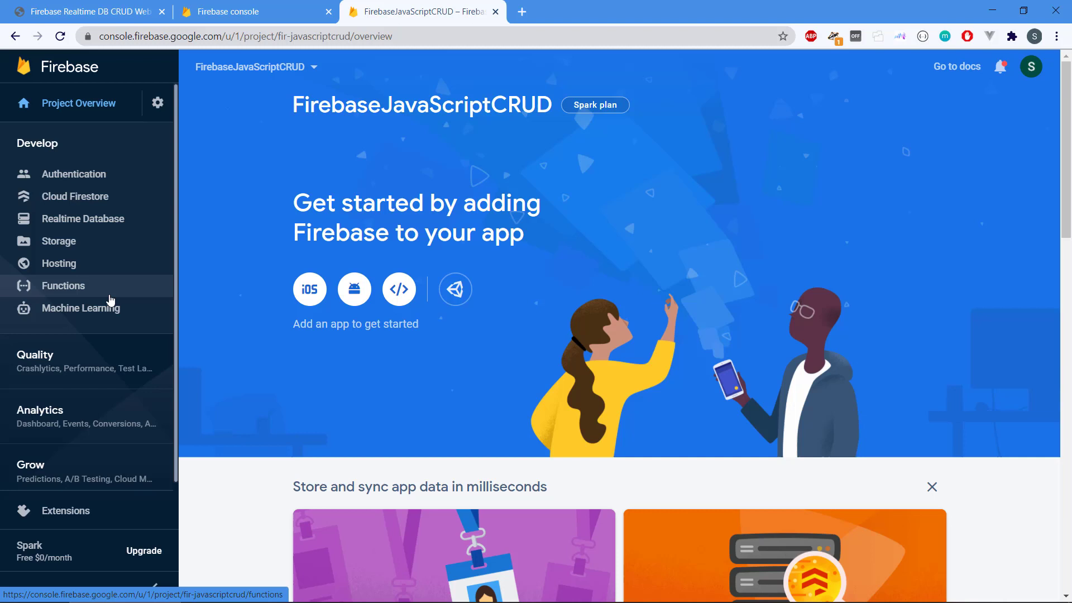
mouse_move(126, 308)
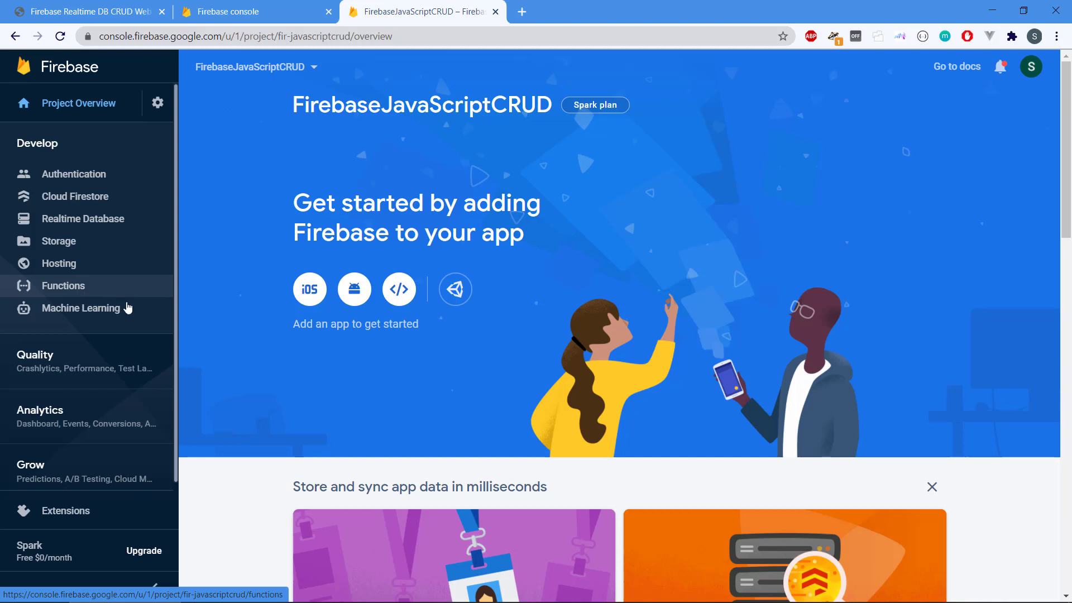
mouse_move(199, 239)
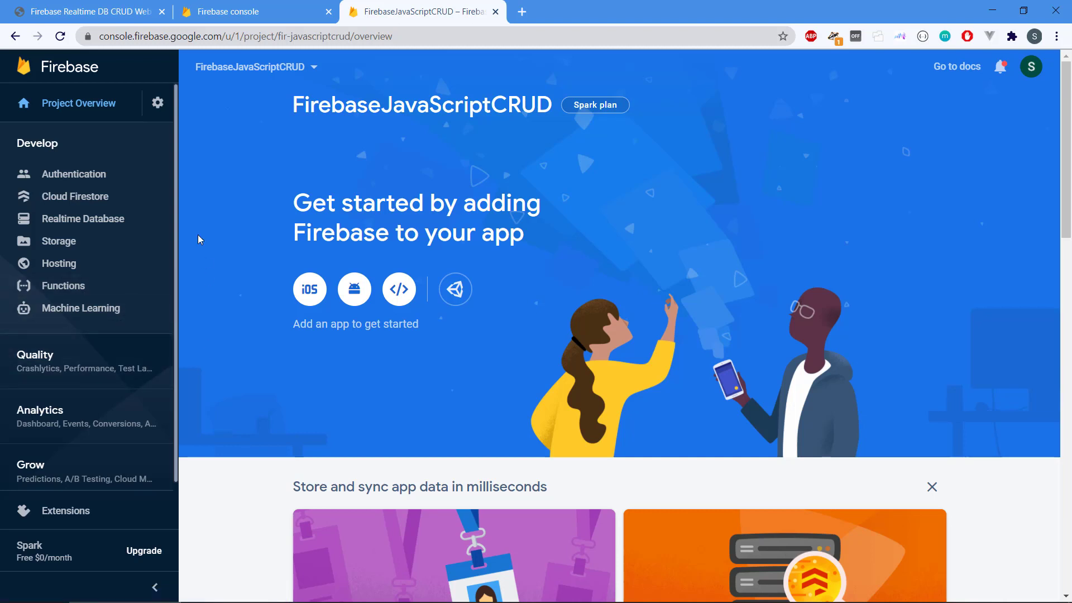
mouse_move(157, 108)
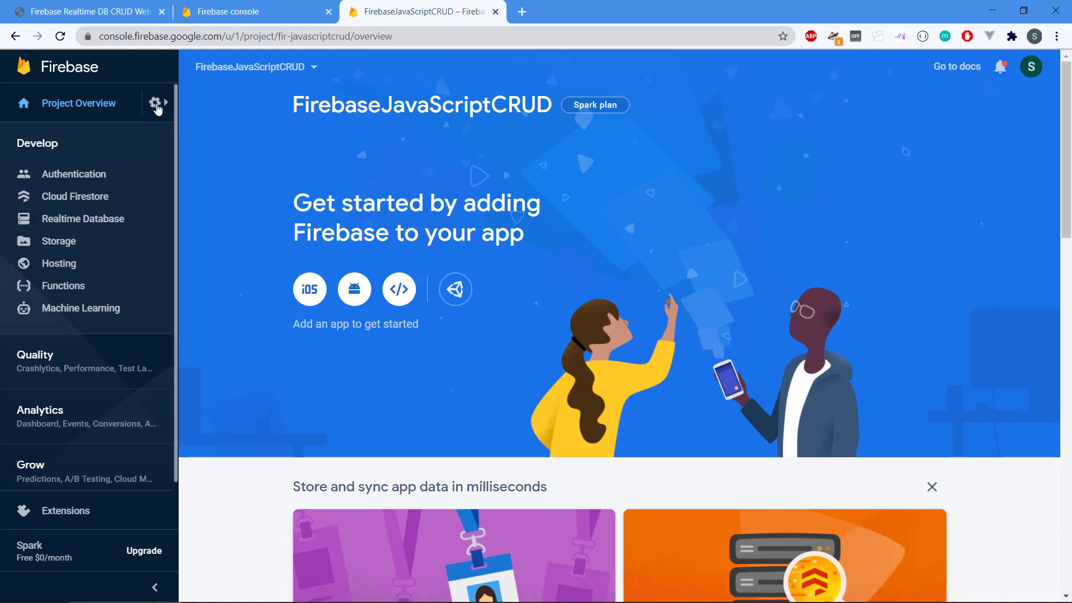
Go to Project settings via the gear menu and scroll to the empty Your apps section.
left_click(158, 102)
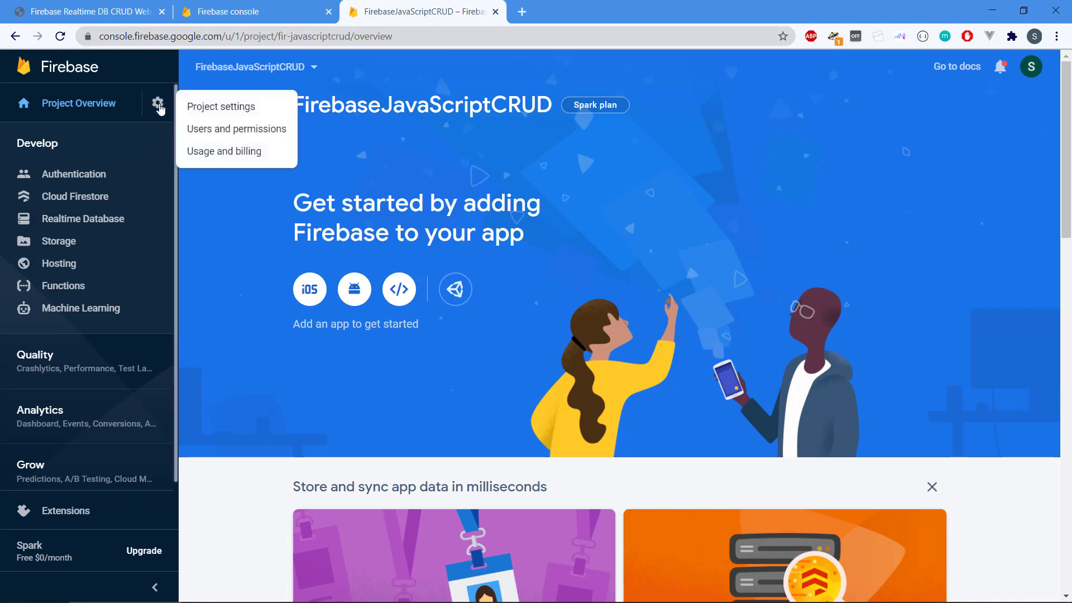
left_click(220, 106)
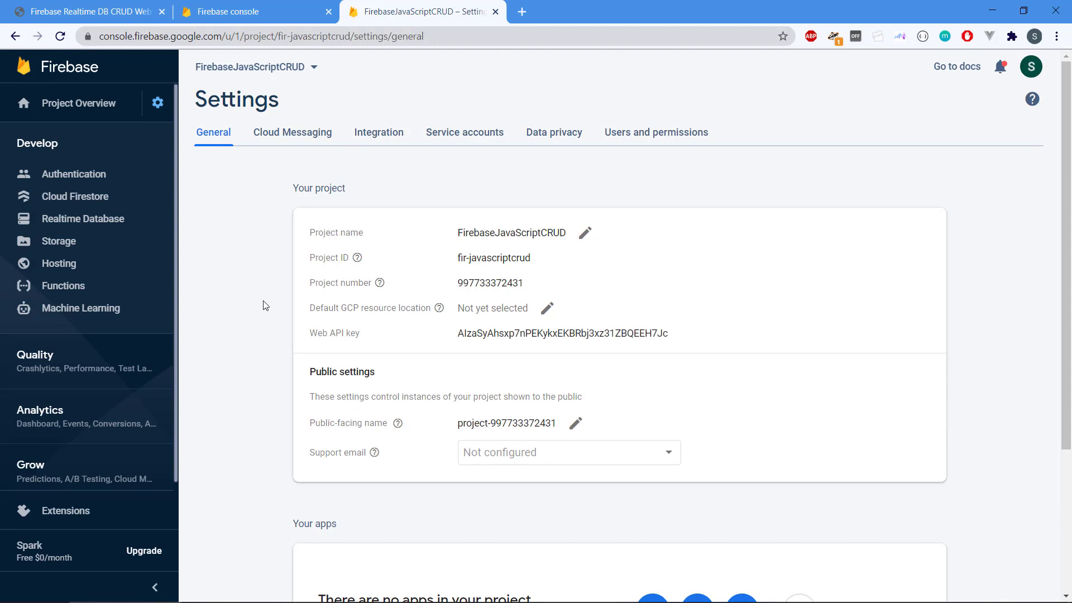
scroll("down", 3)
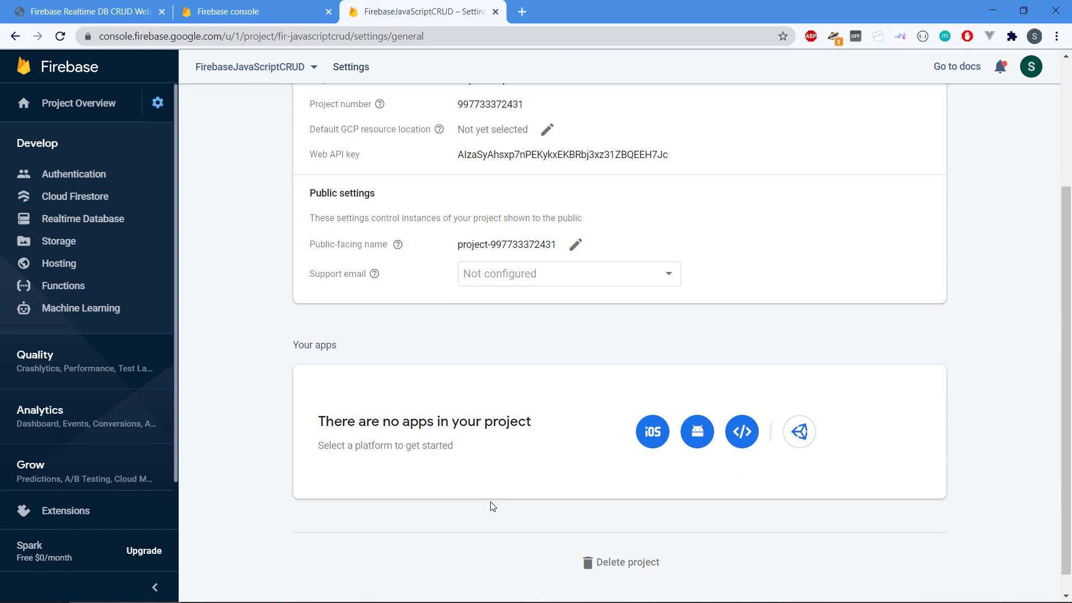
scroll("down", 3)
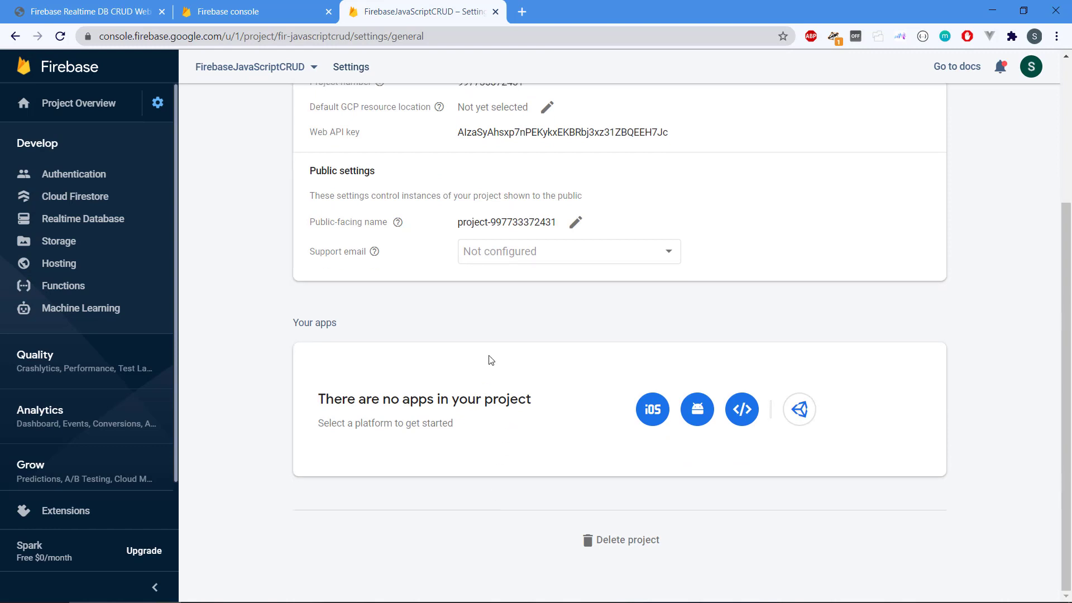
mouse_move(313, 320)
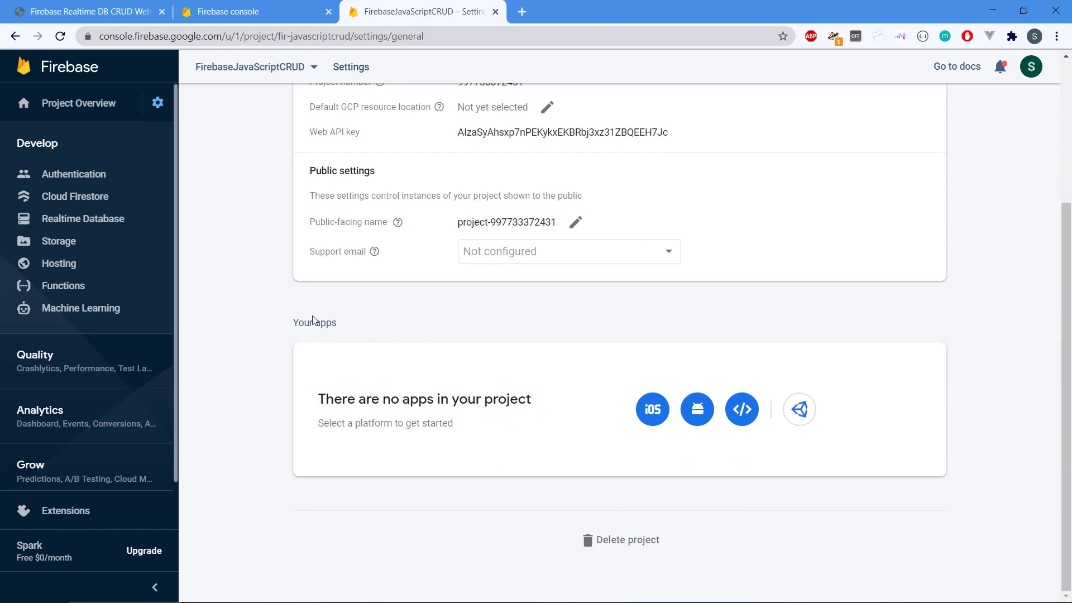
mouse_move(456, 435)
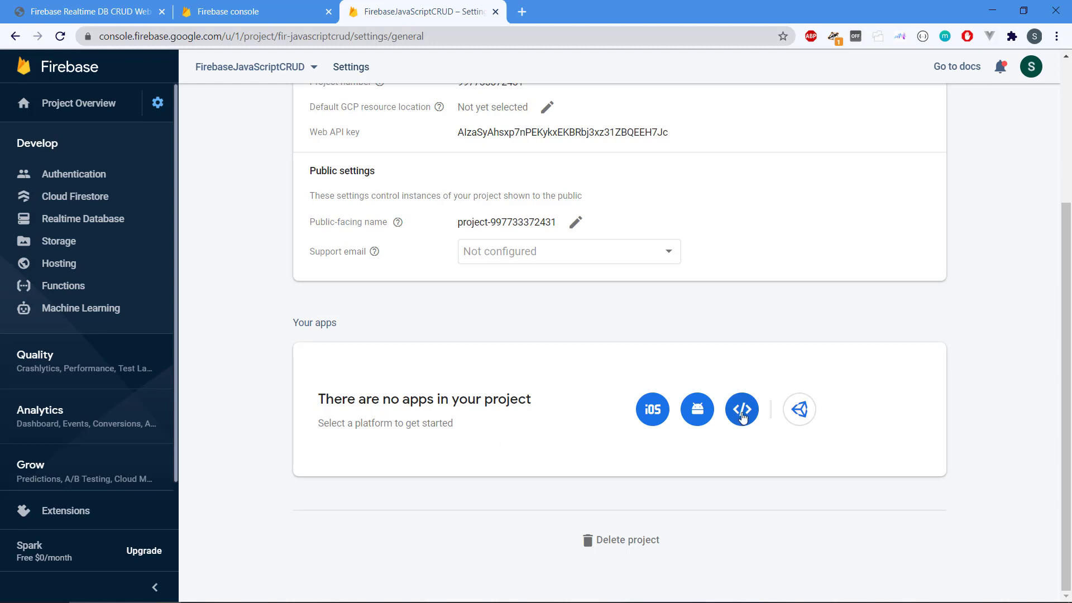
Register a web app nicknamed FirebaseJavaScriptCRUD.
left_click(741, 408)
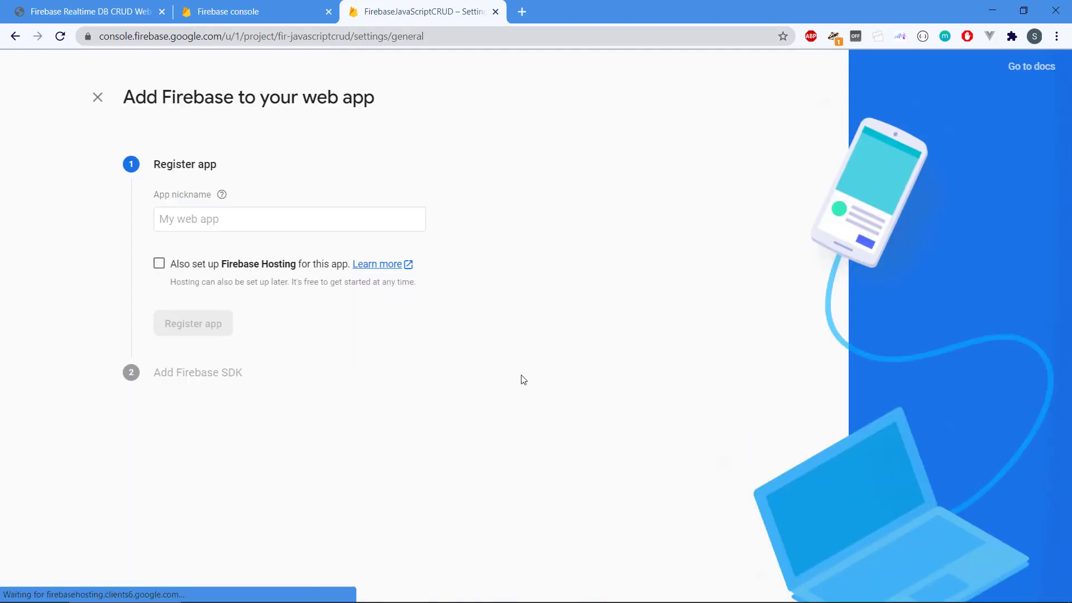
left_click(288, 219)
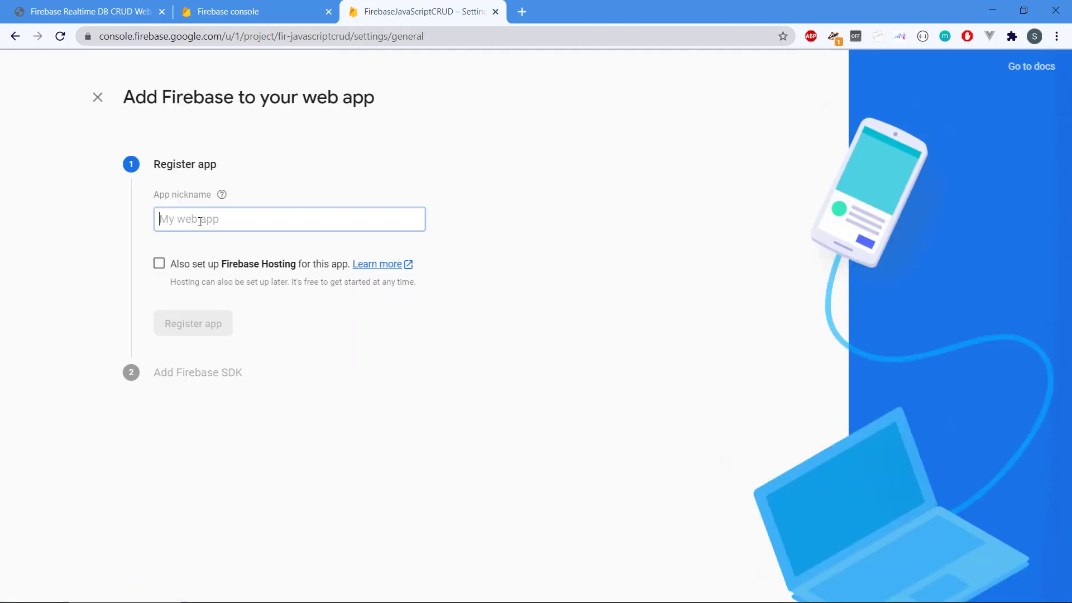
type("Fire")
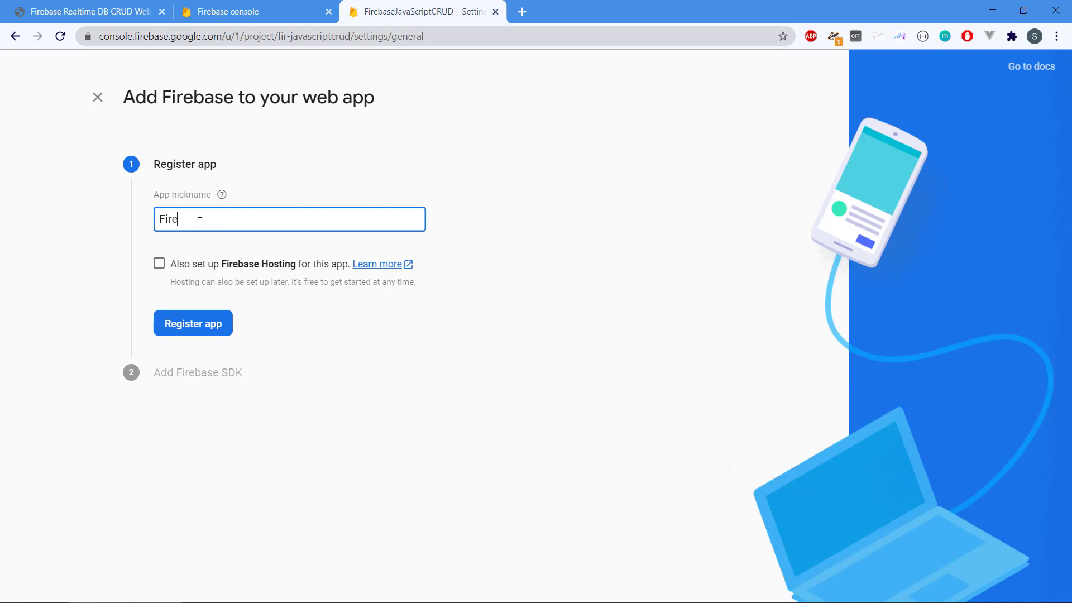
type("baseJavaScr")
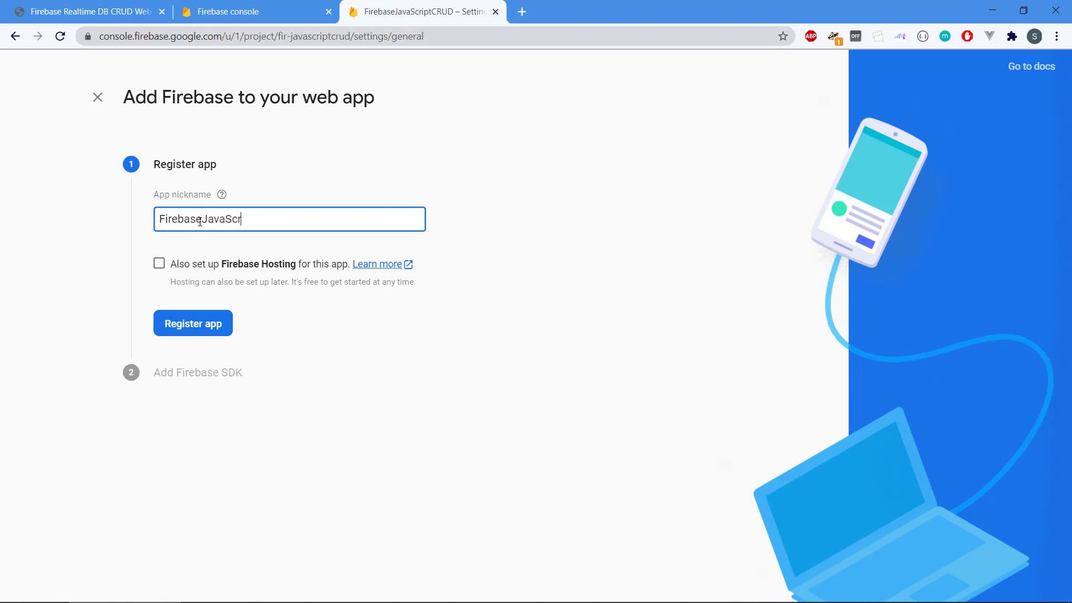
type("iptCRUD")
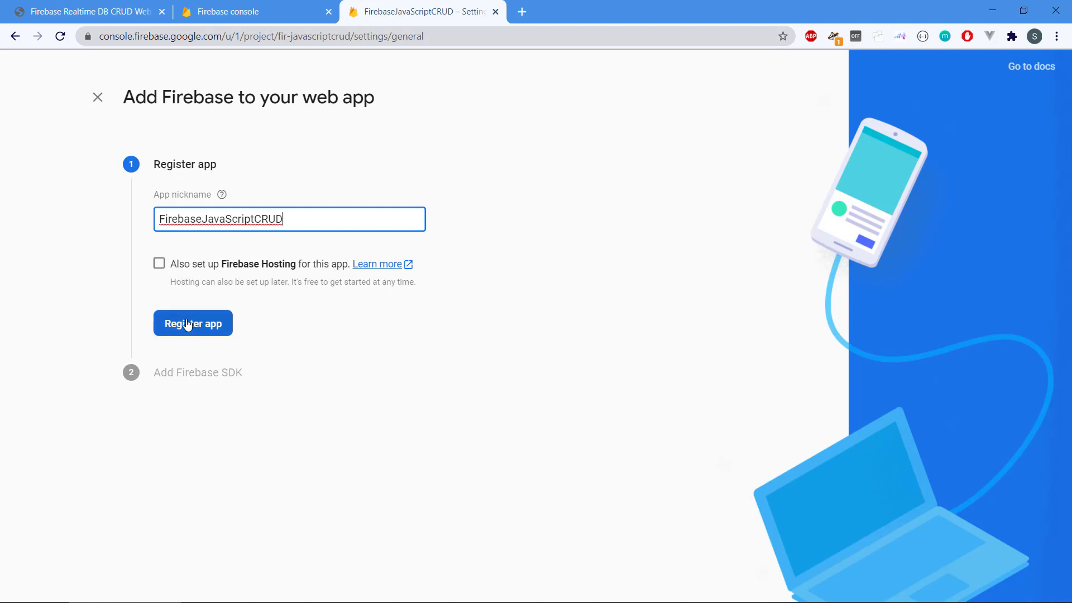
left_click(194, 323)
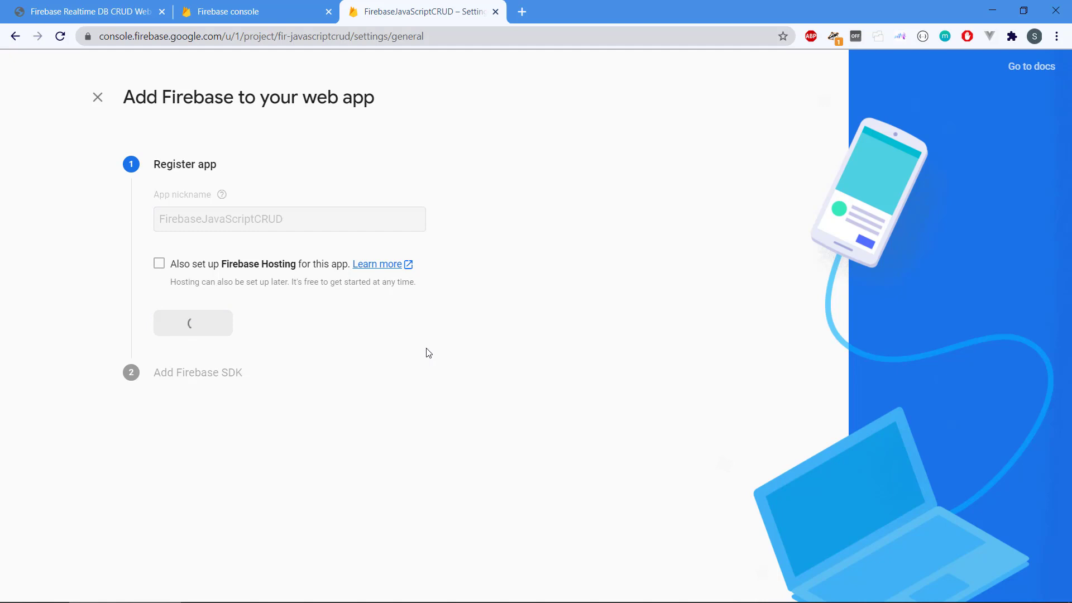
Select and copy the firebase-app.js script tag from the SDK setup code.
left_click(193, 322)
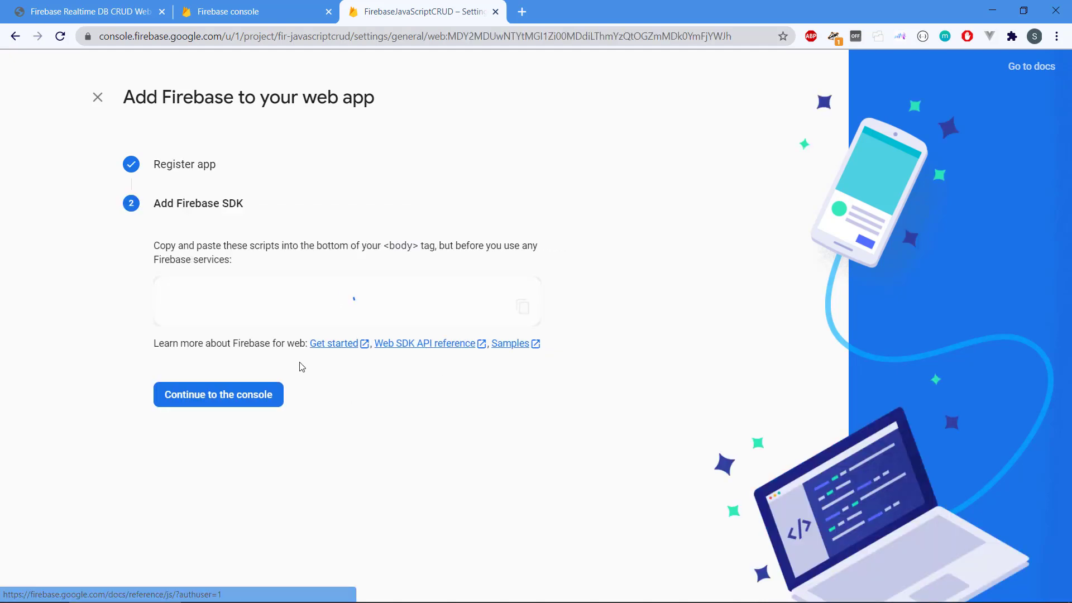
scroll("down", 3)
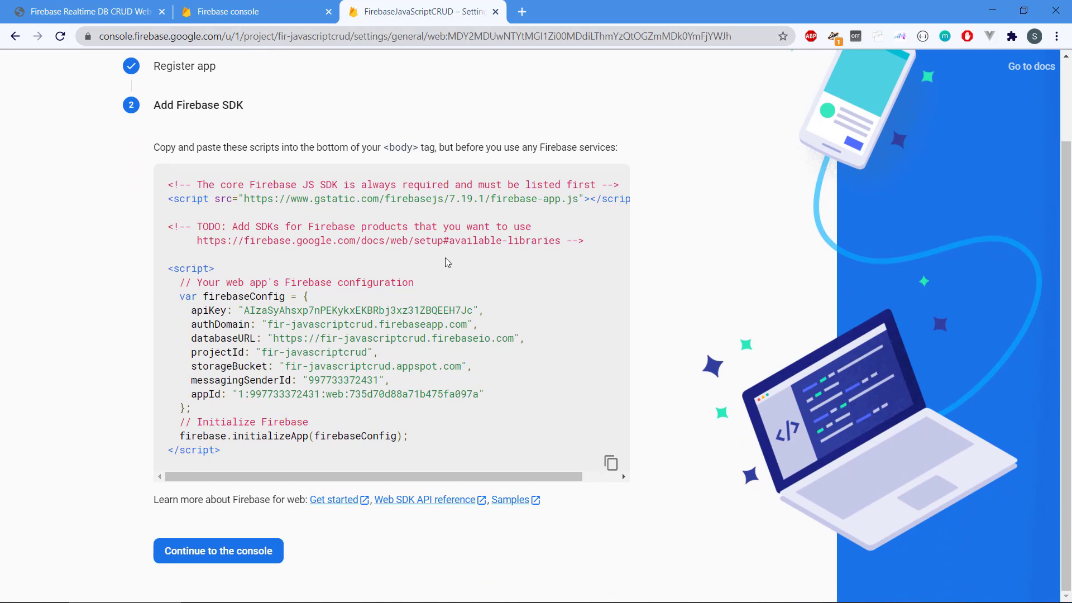
left_click_drag(382, 147, 462, 147)
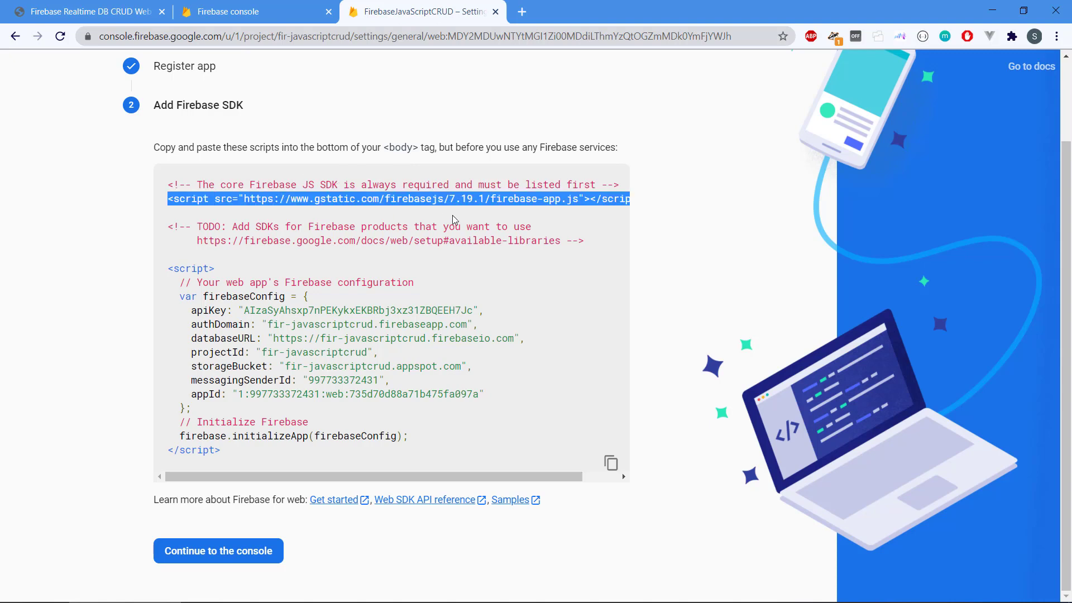
scroll("right", 3)
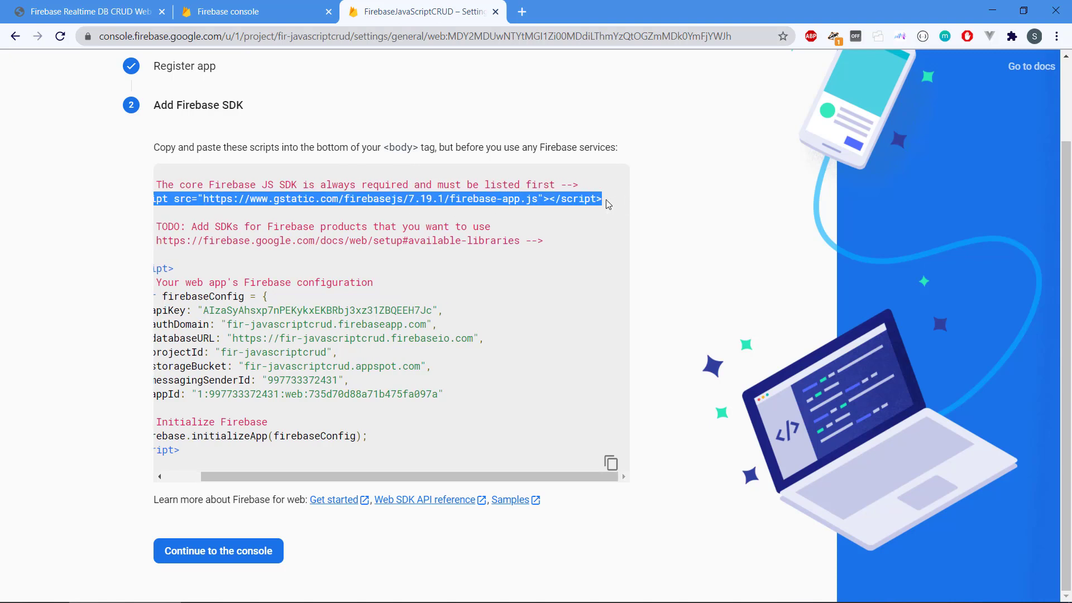
mouse_move(479, 199)
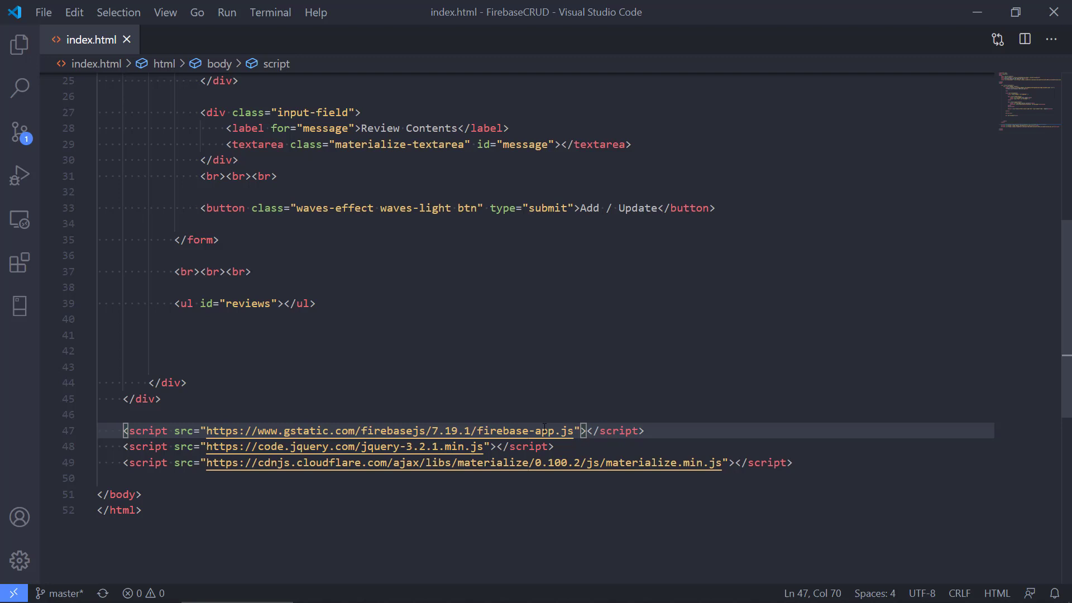
Paste and duplicate the script tag in index.html, renaming the first to firebase-database.js.
left_click_drag(587, 430, 122, 447)
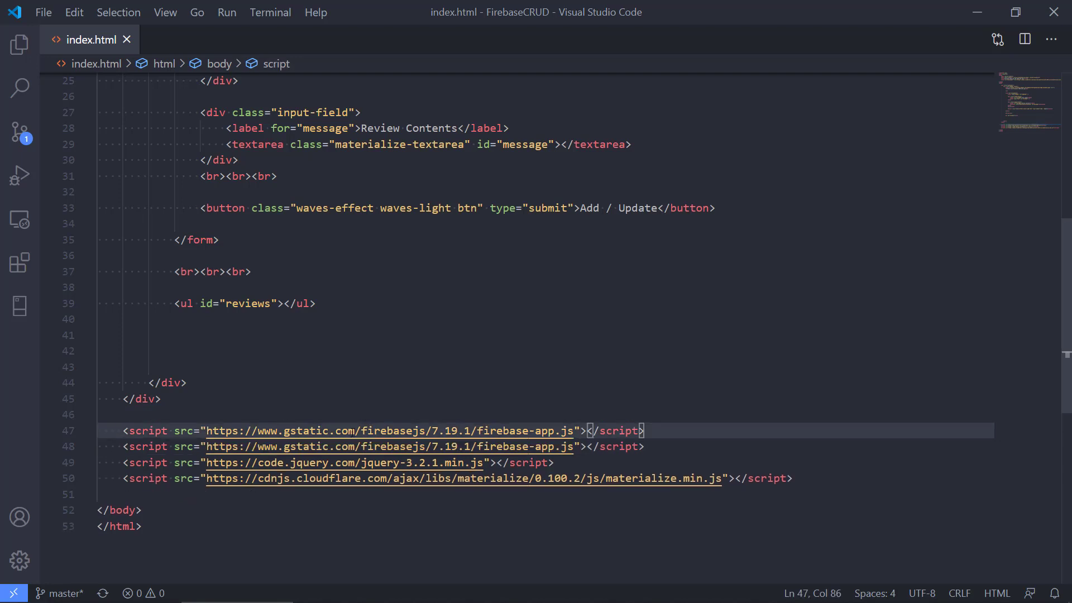
left_click(556, 431)
type("database")
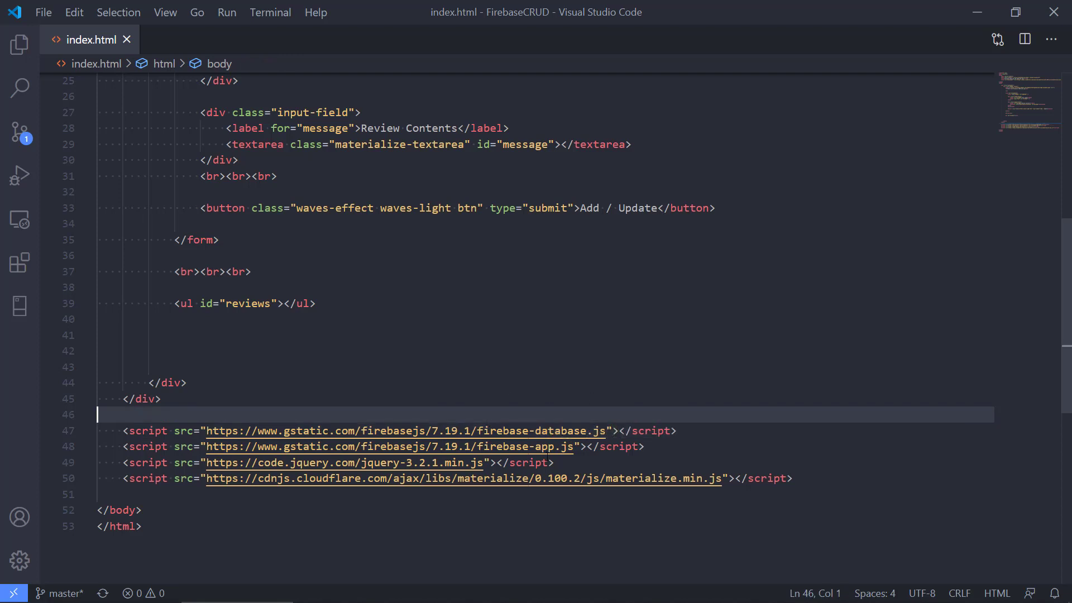
left_click(553, 431)
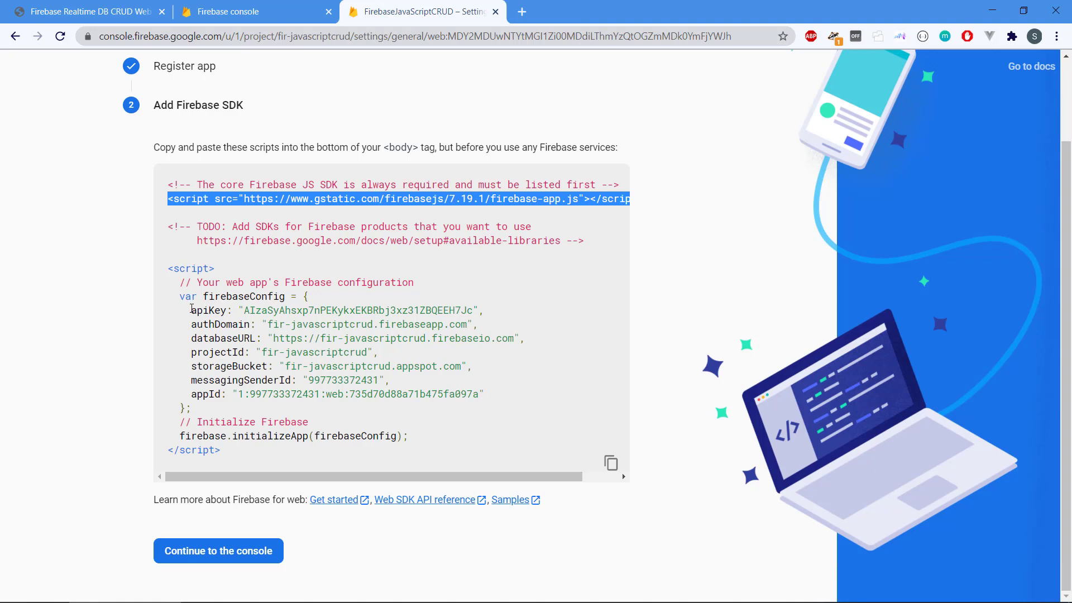
Select and copy the firebaseConfig object together with the initializeApp call.
left_click_drag(191, 310, 288, 379)
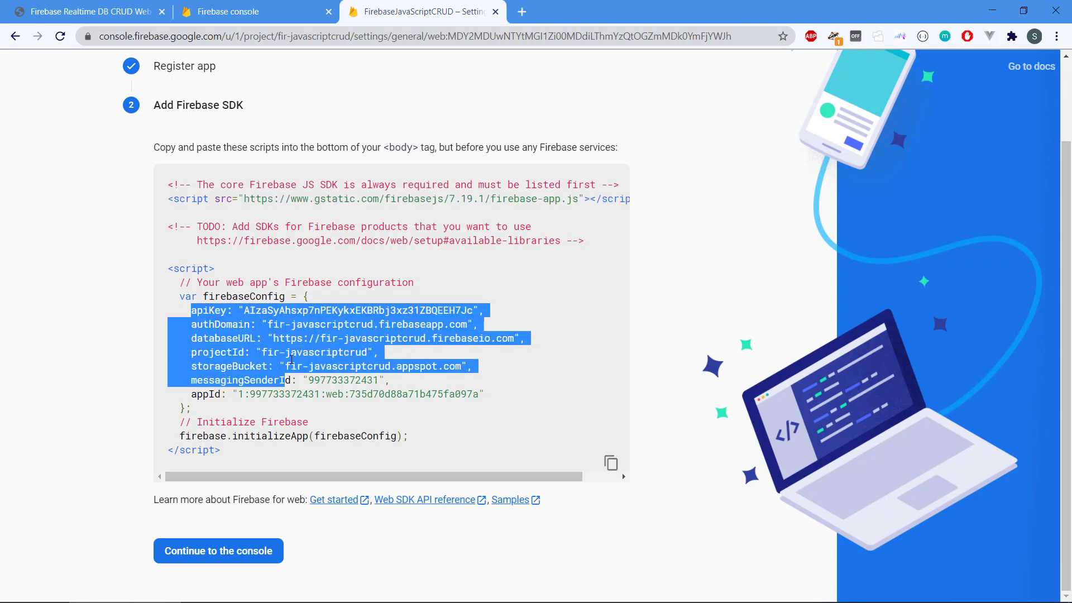
left_click(232, 338)
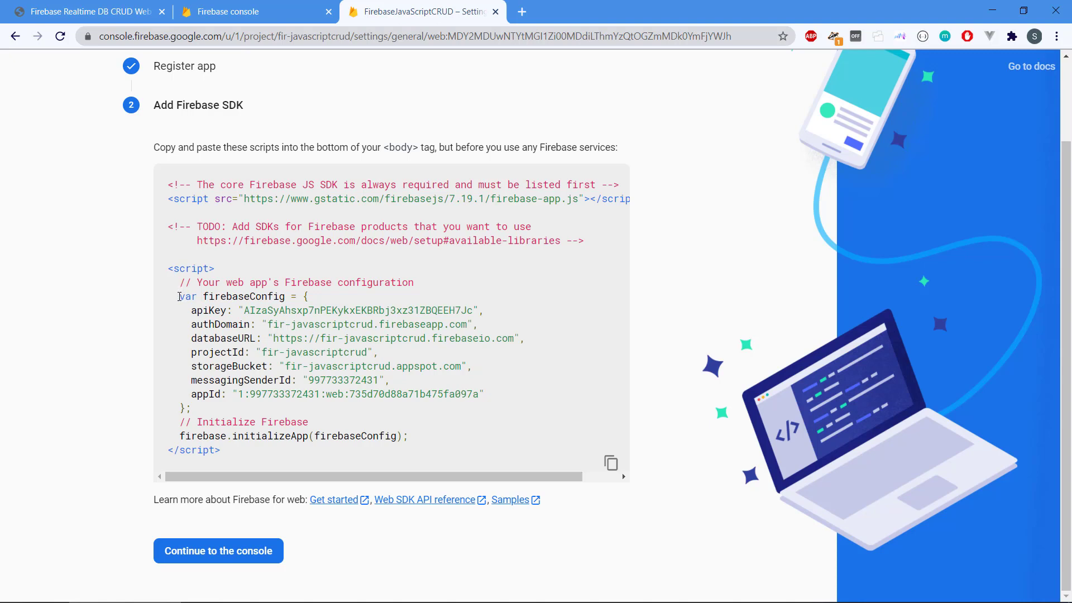
double_click(191, 268)
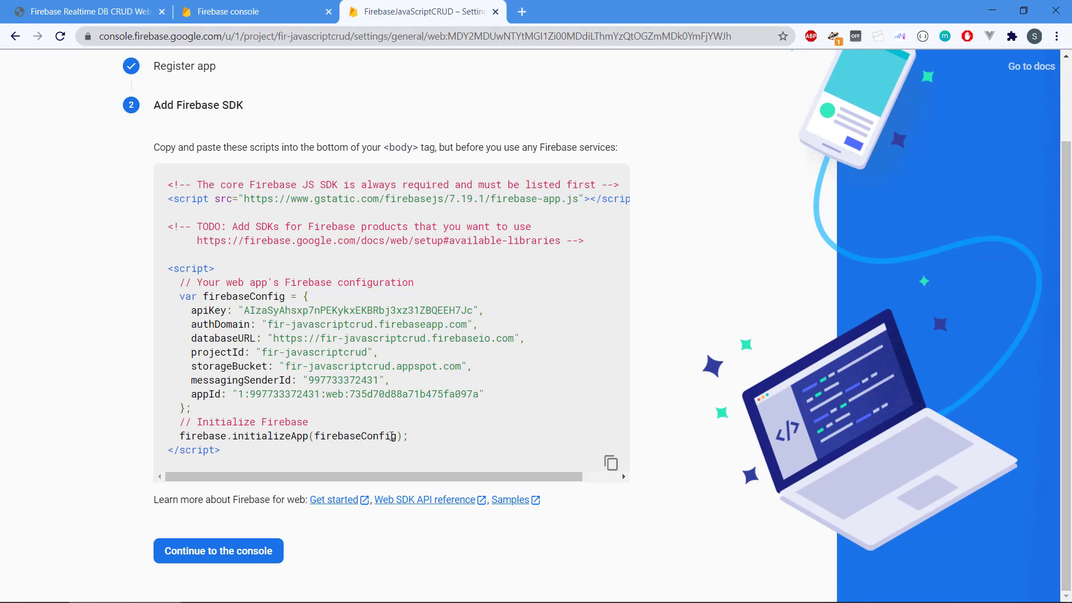
left_click_drag(180, 283, 409, 437)
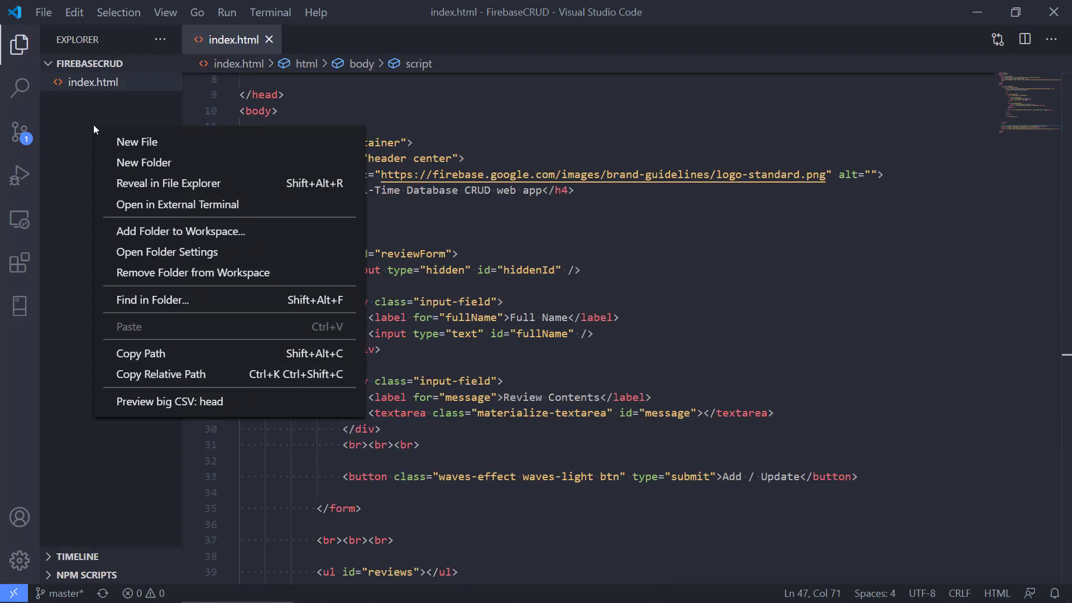
Create app.js in the FirebaseCRUD folder and paste the copied configuration into it.
left_click(136, 142)
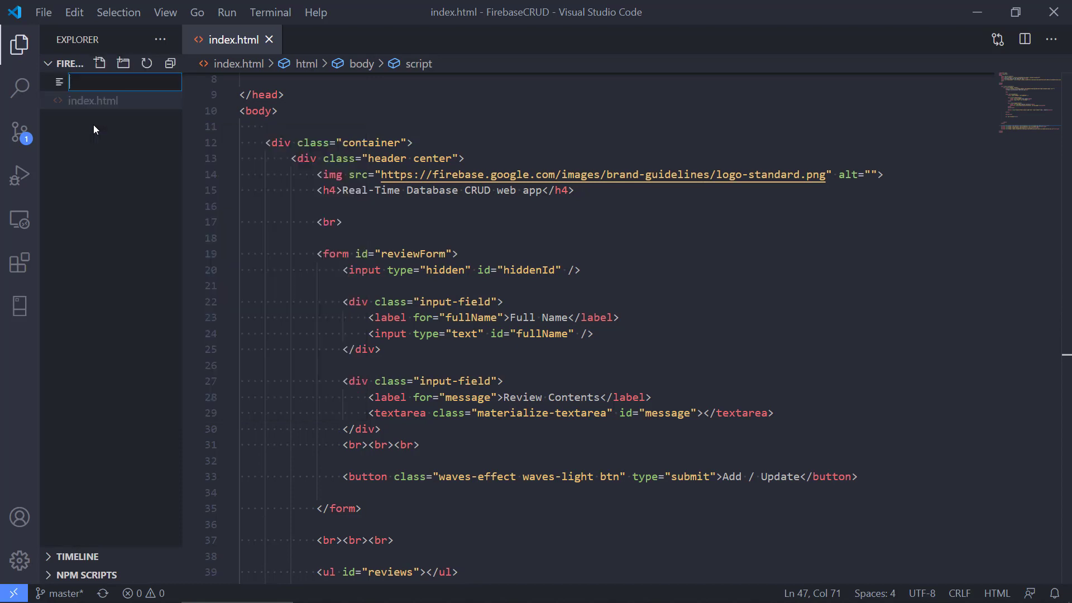
type("app.js")
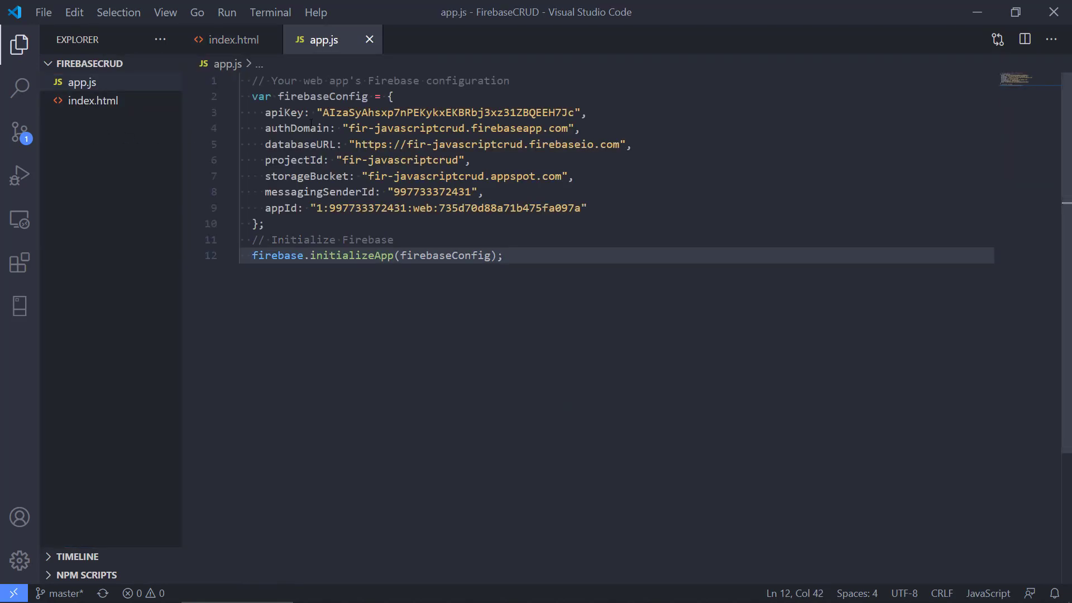
left_click(285, 112)
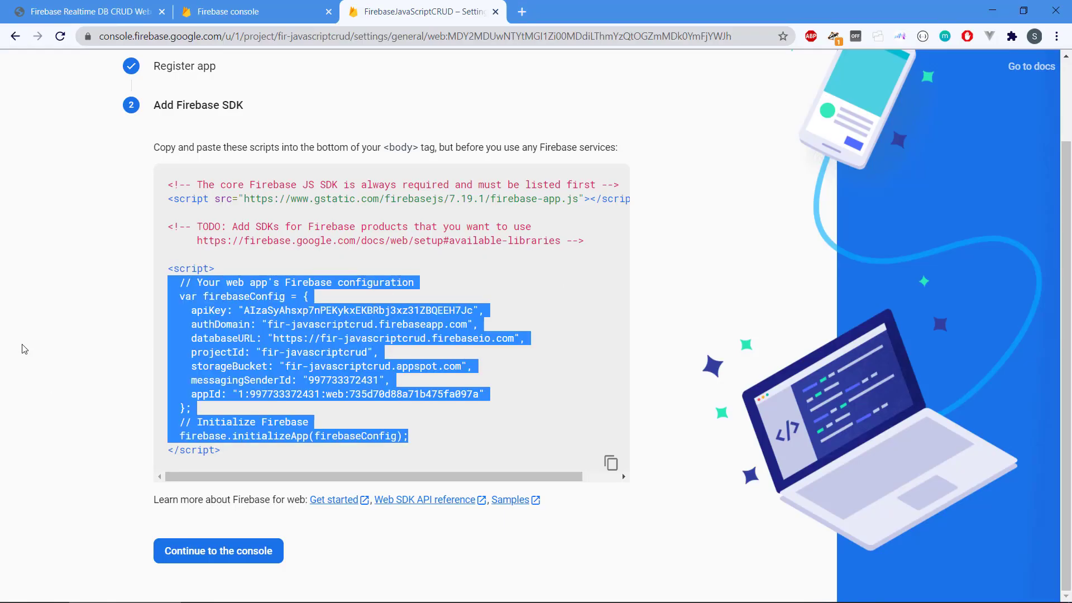
mouse_move(227, 535)
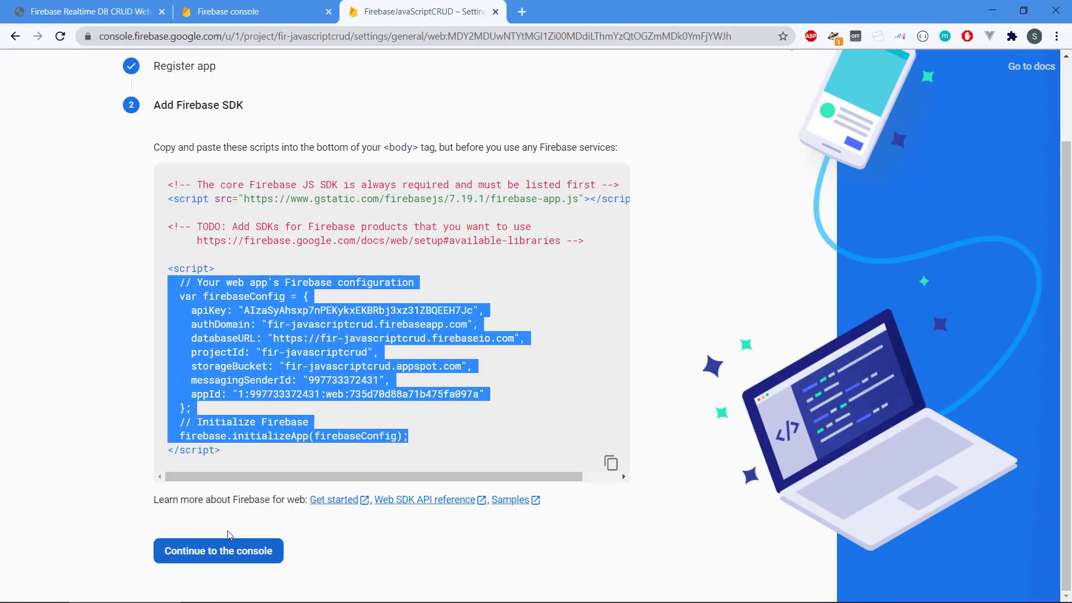
Continue to the console and scroll project settings to the registered web app.
left_click(217, 550)
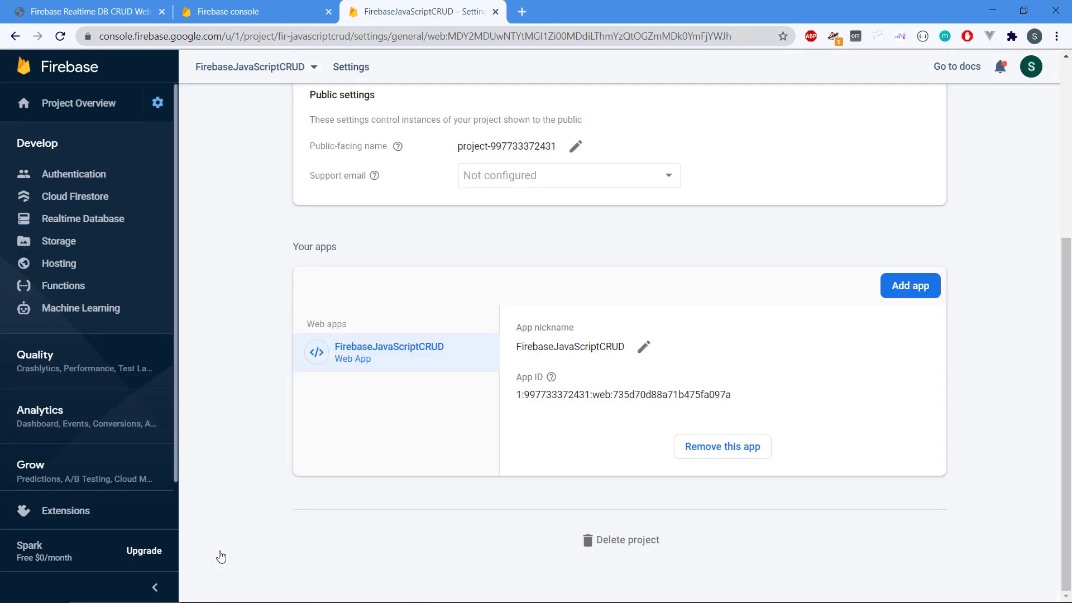
scroll("down", 3)
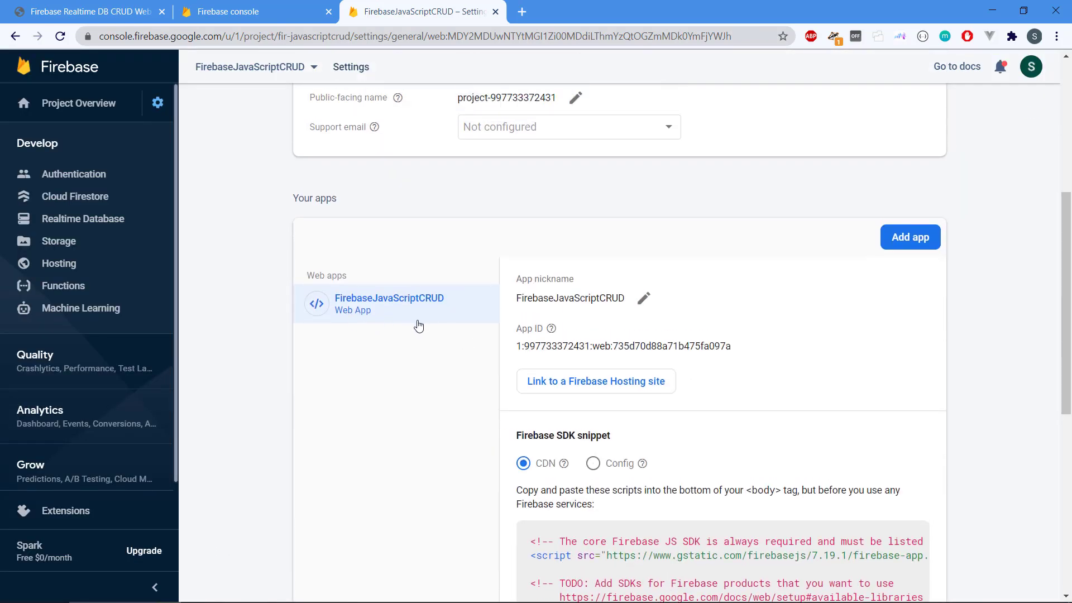
mouse_move(269, 282)
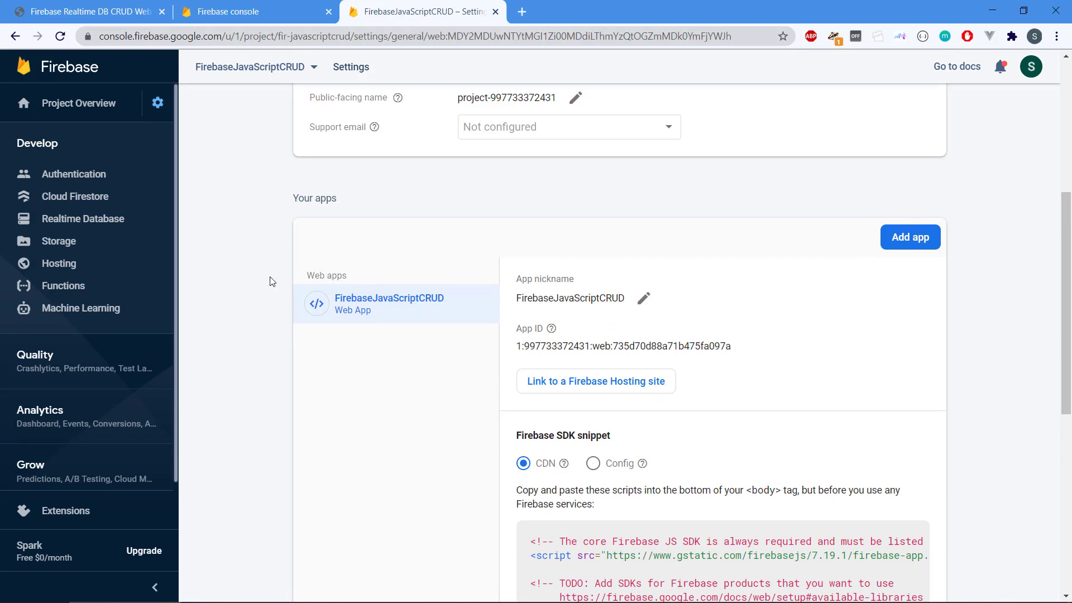
scroll("down", 3)
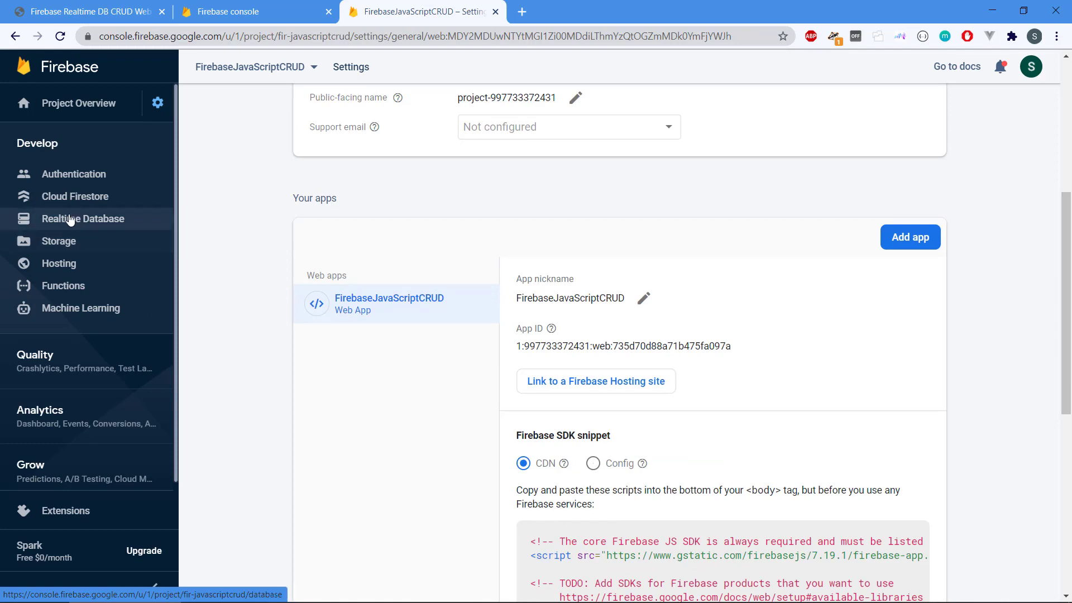
Show the Realtime Database intro page for FirebaseJavaScriptCRUD and look it over top to bottom.
left_click(83, 218)
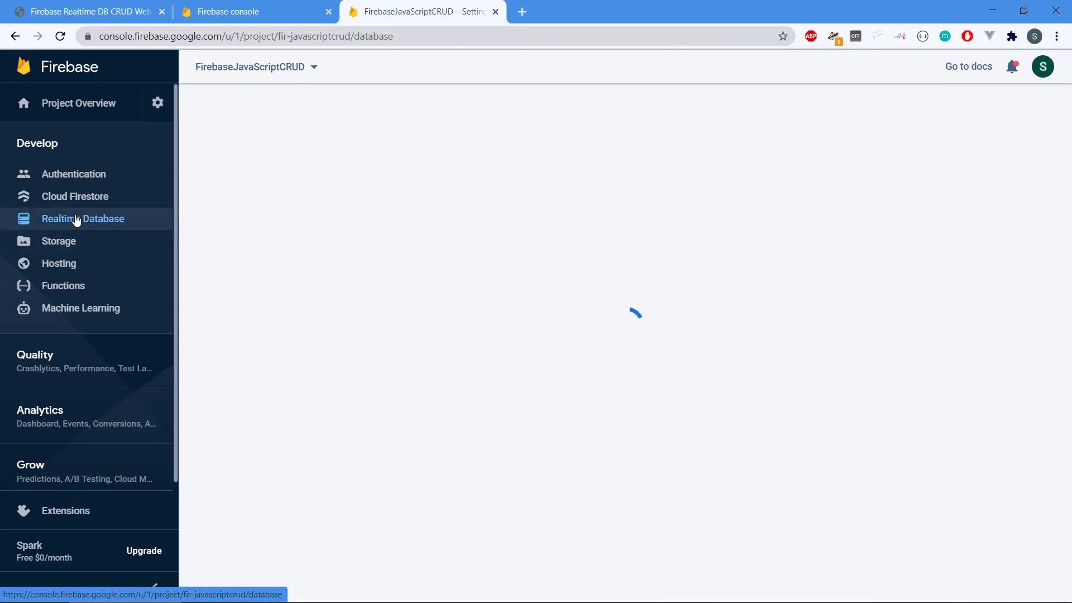
left_click(83, 218)
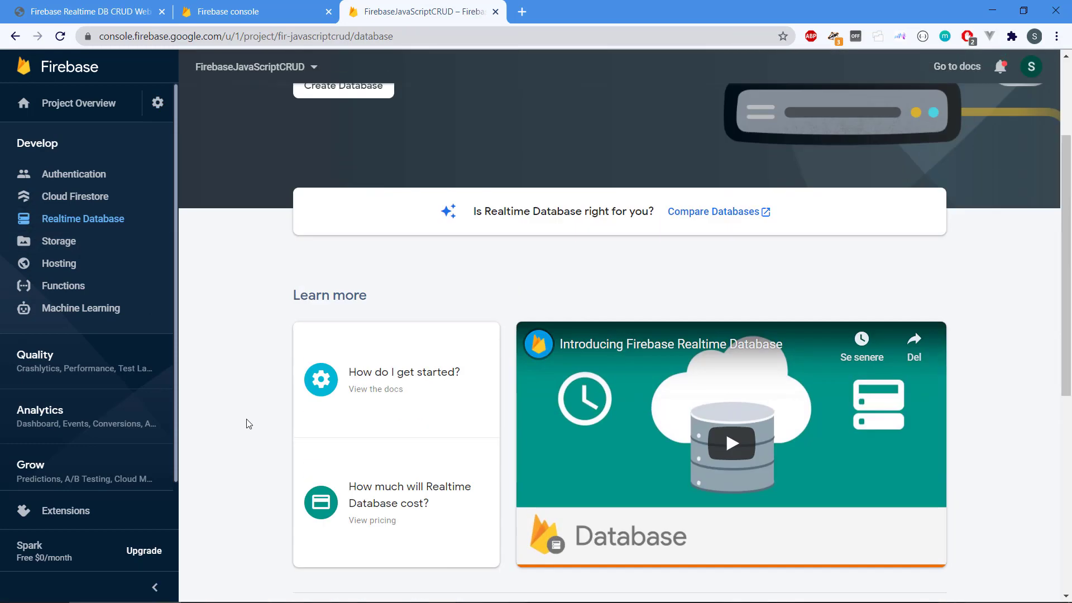
scroll("down", 3)
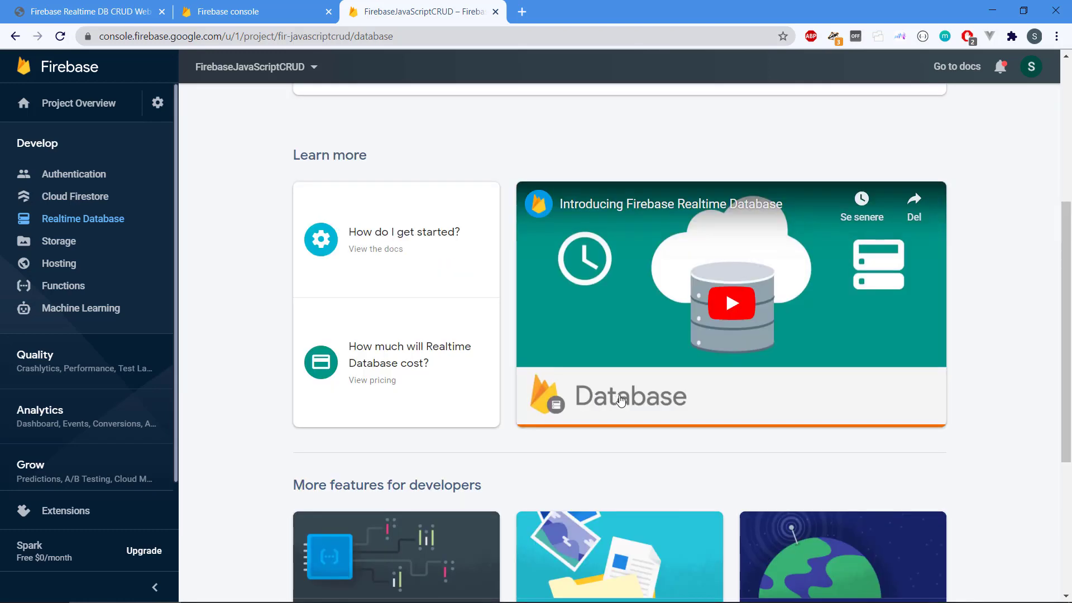
mouse_move(429, 402)
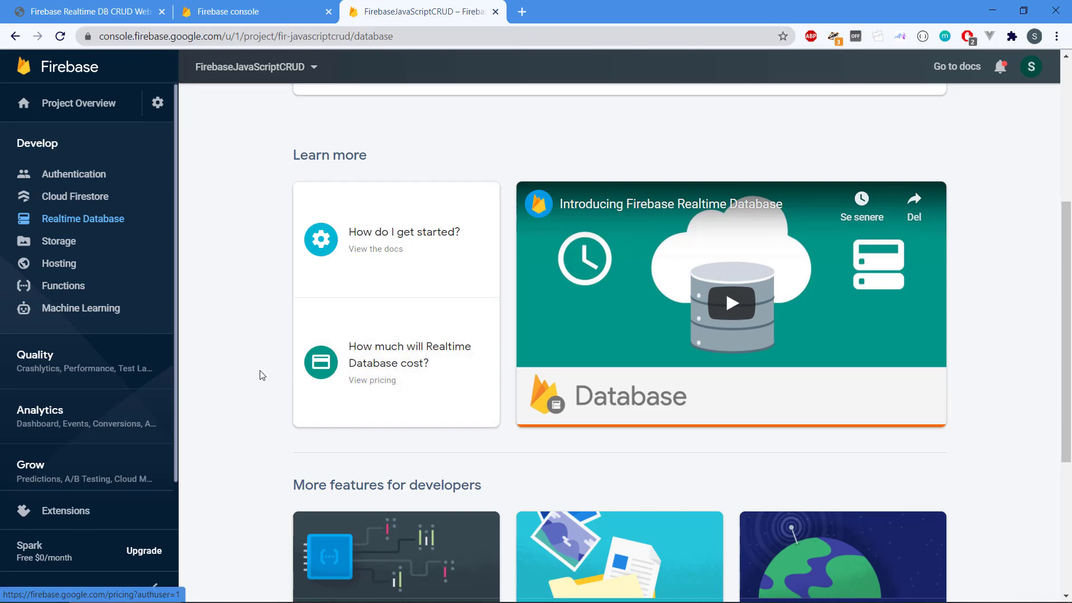
scroll("down", 3)
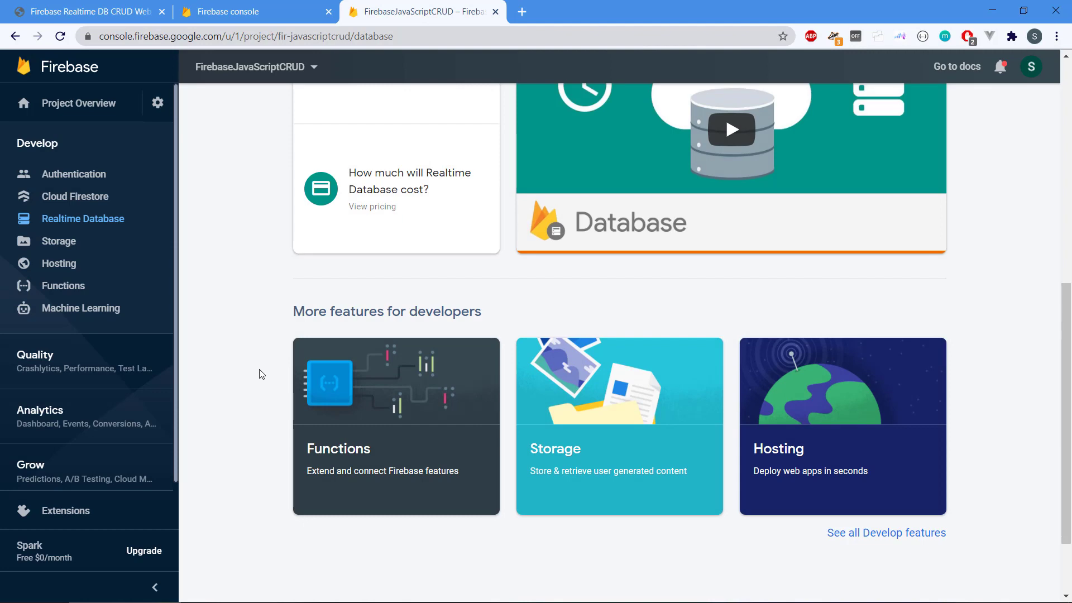
scroll("up", 3)
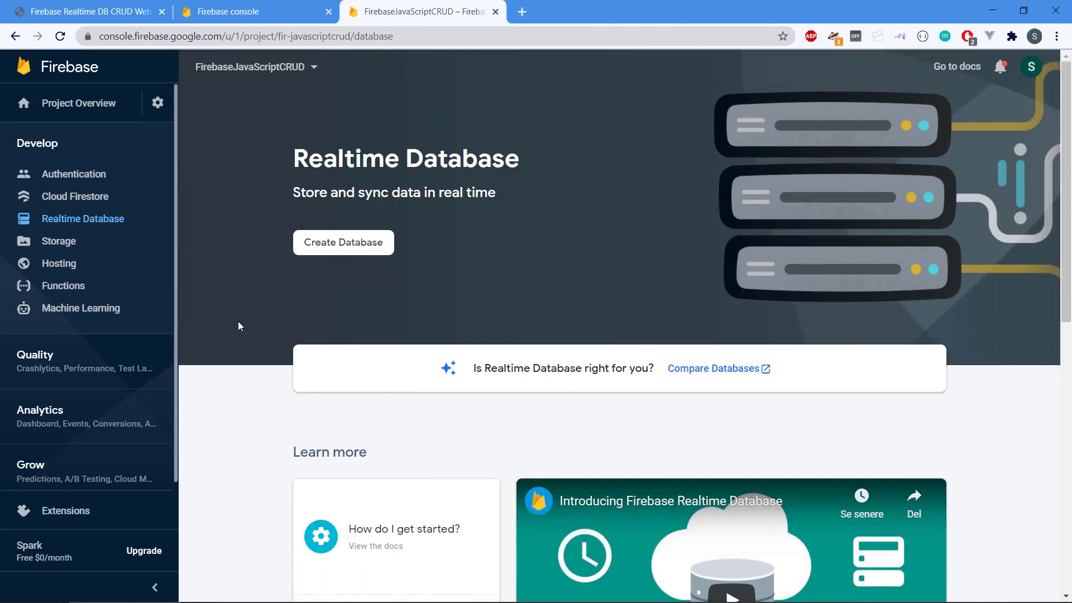
mouse_move(309, 298)
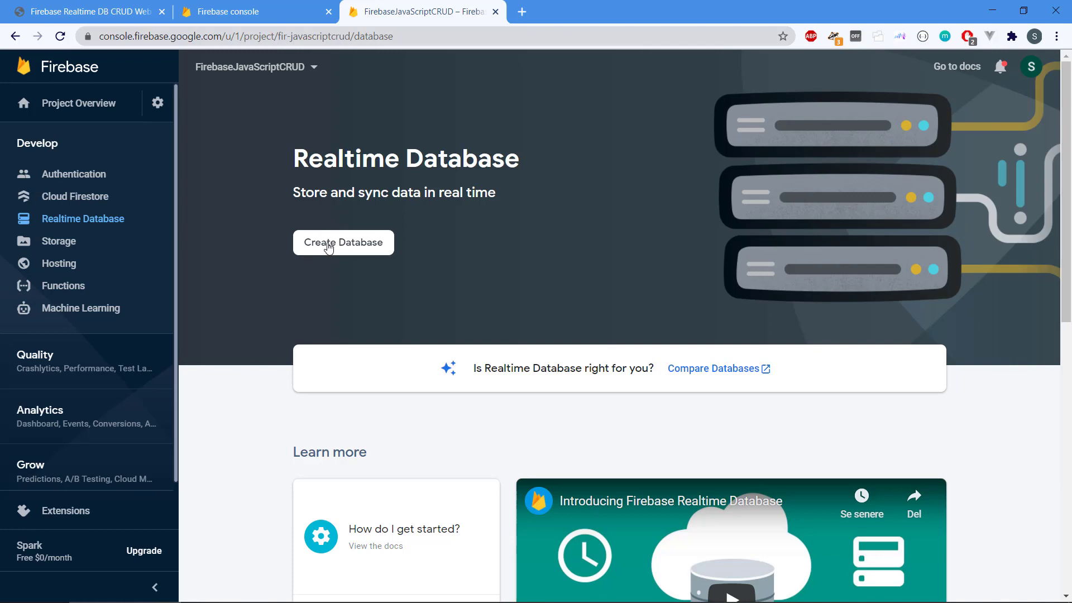
Create the database choosing 'Start in Test Mode' rules and enable it.
left_click(343, 242)
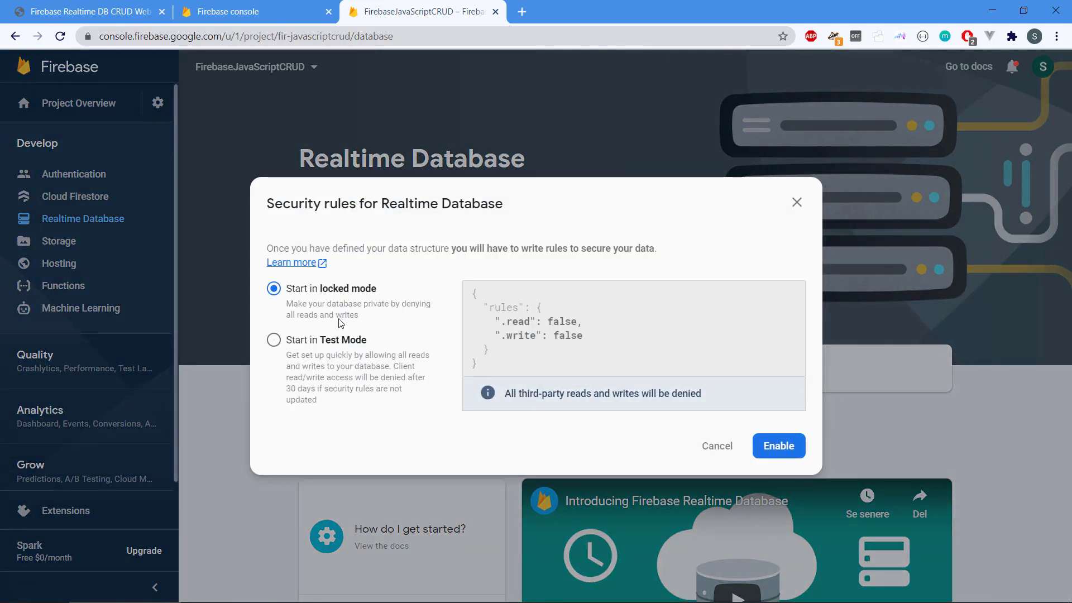
mouse_move(525, 366)
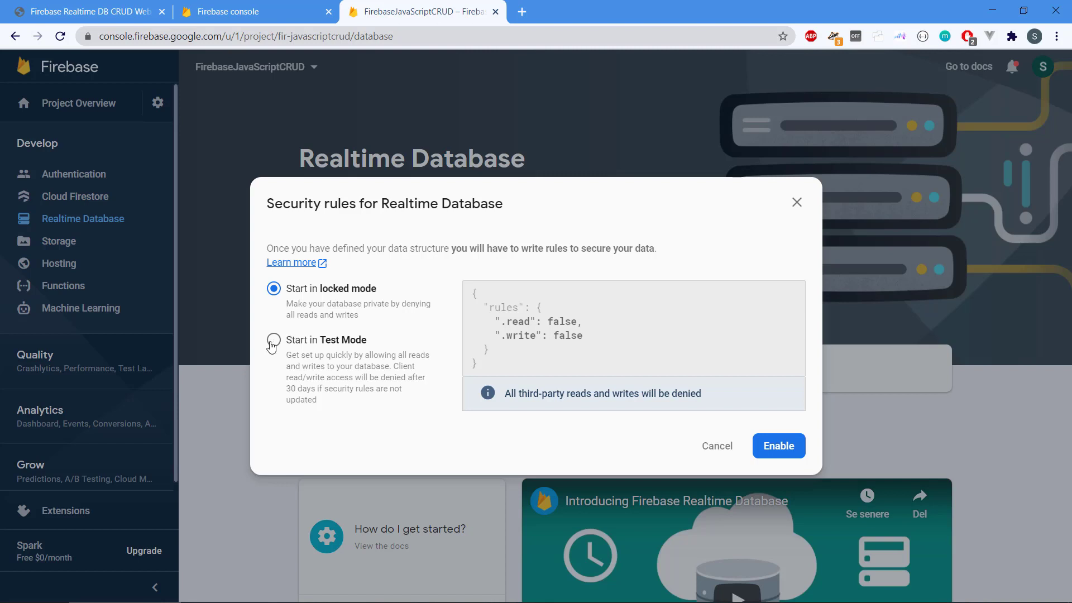
left_click(274, 337)
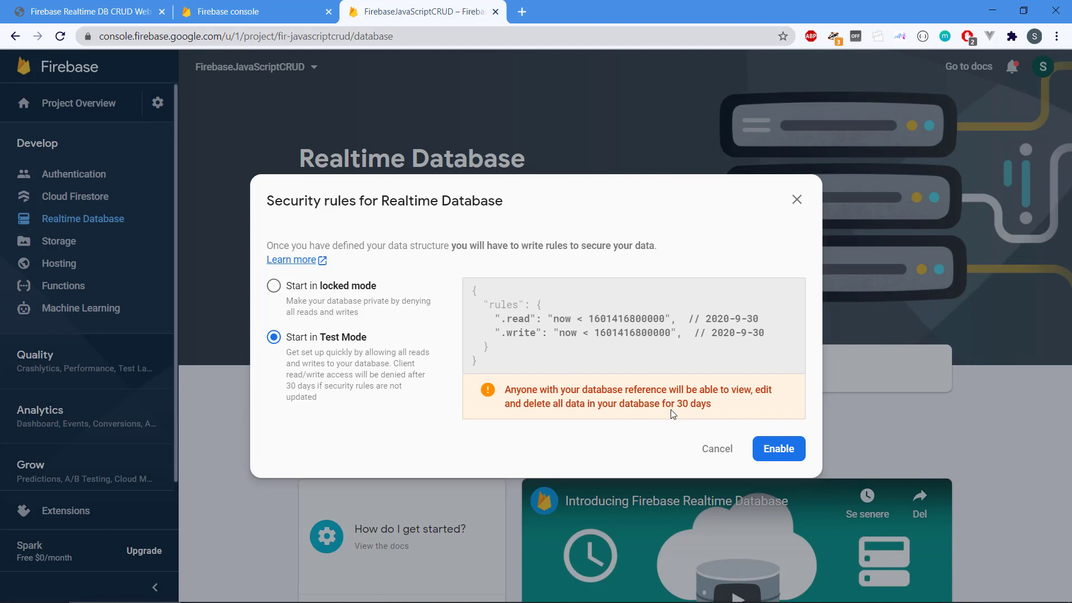
mouse_move(373, 362)
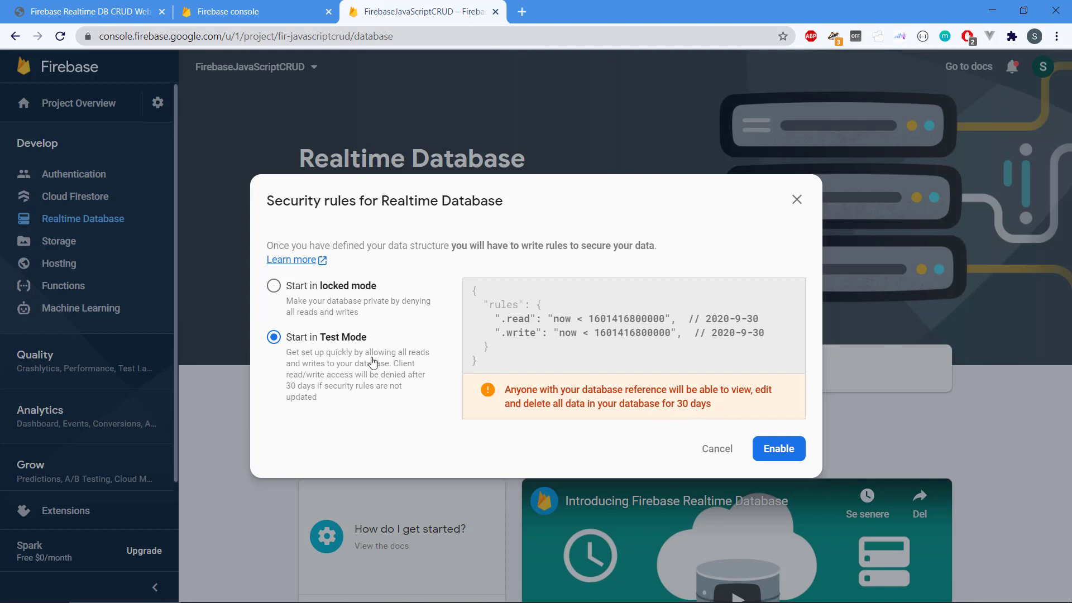
mouse_move(535, 346)
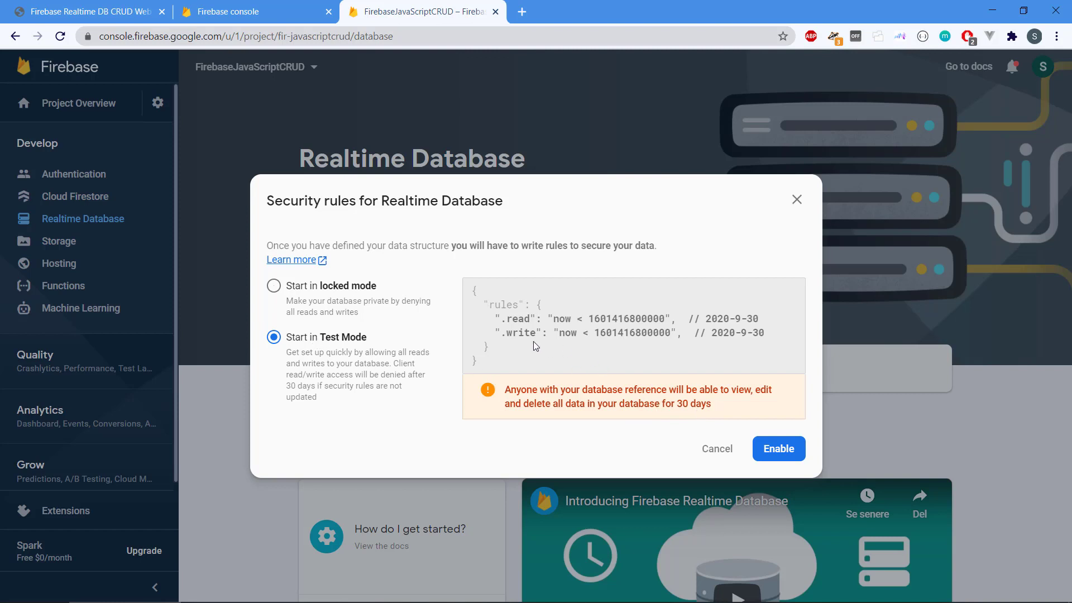
mouse_move(618, 354)
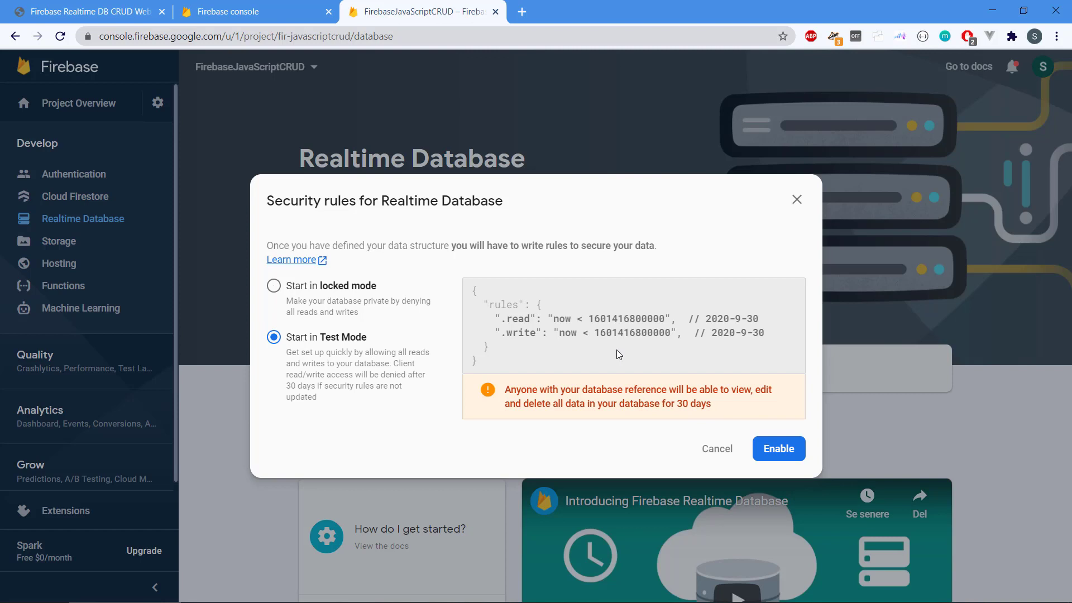
left_click(778, 449)
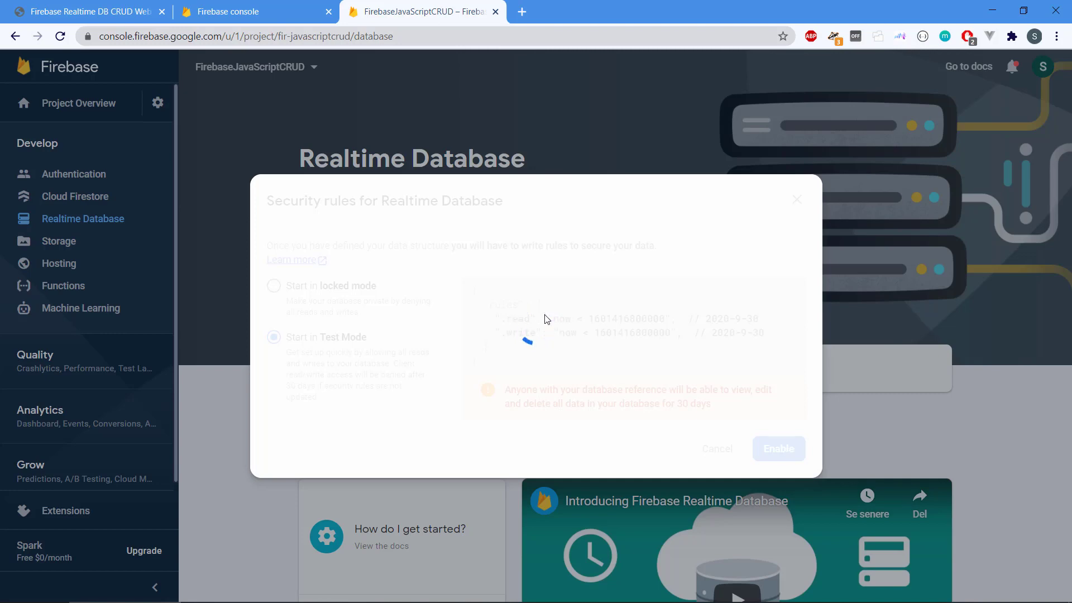
Inspect the empty fir-javascriptcrud root node, review its test-mode read/write rules, and return to Data.
left_click(779, 449)
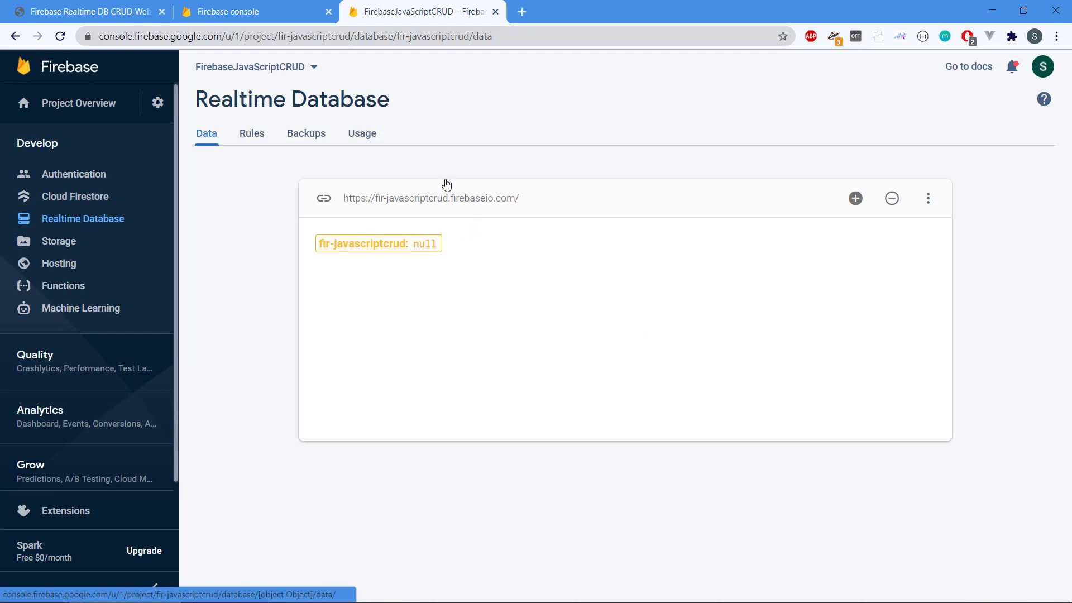
mouse_move(379, 206)
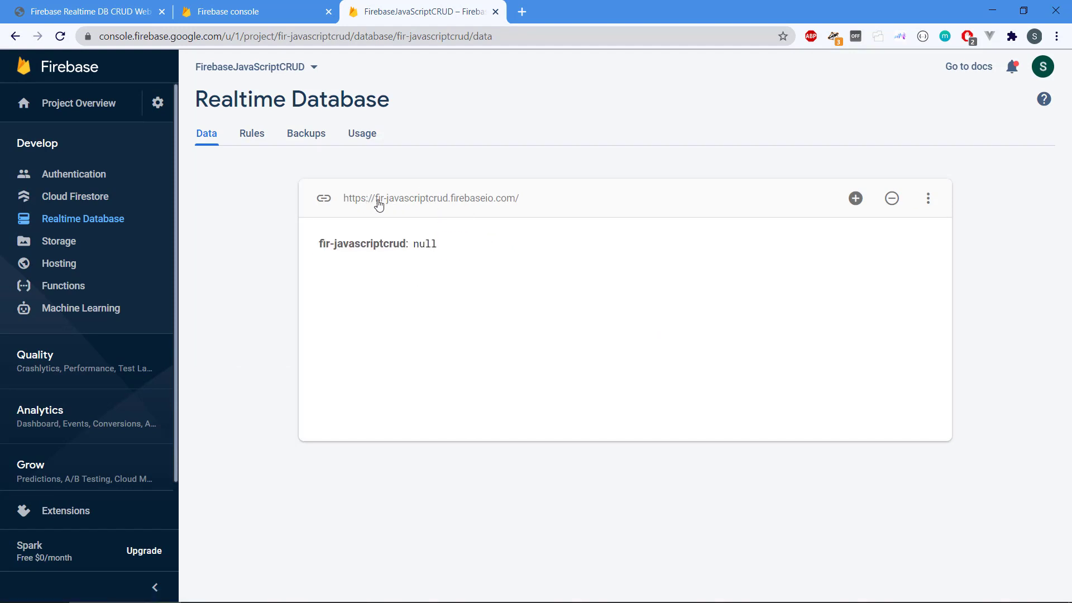
left_click(363, 243)
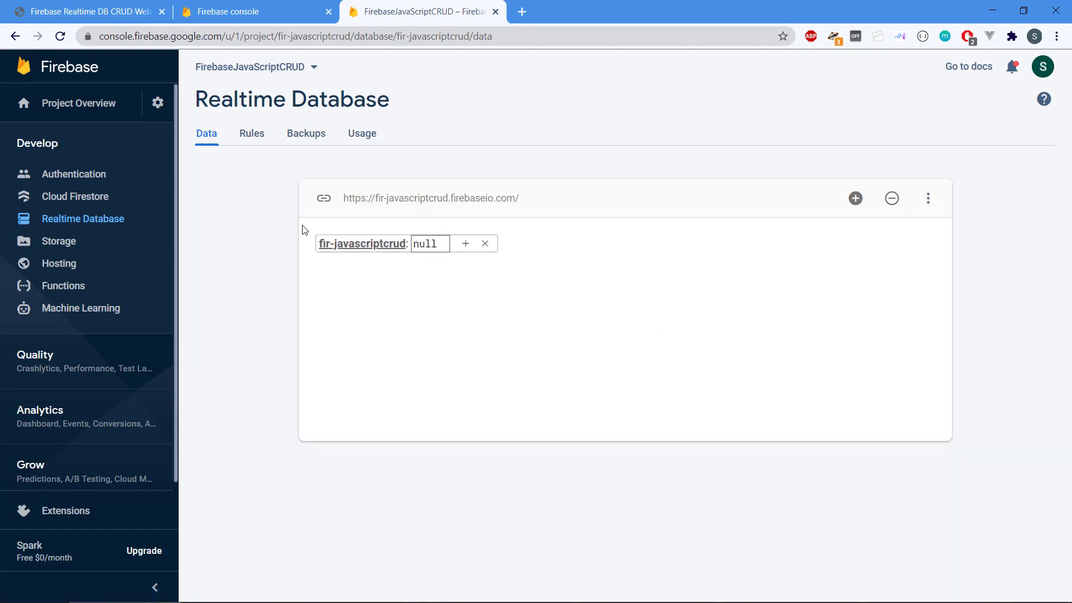
left_click(251, 133)
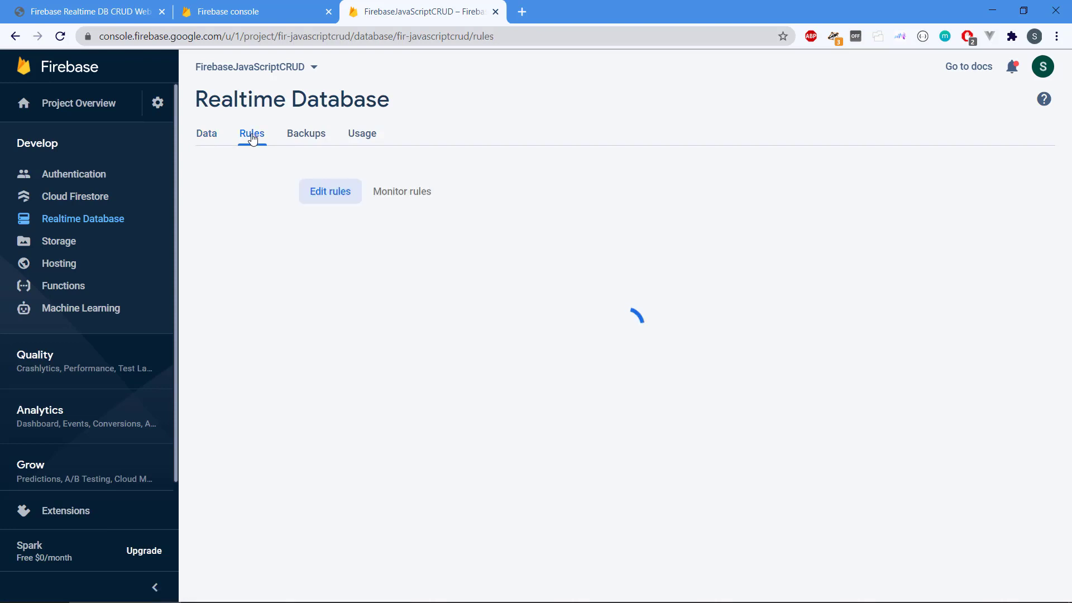
left_click(251, 133)
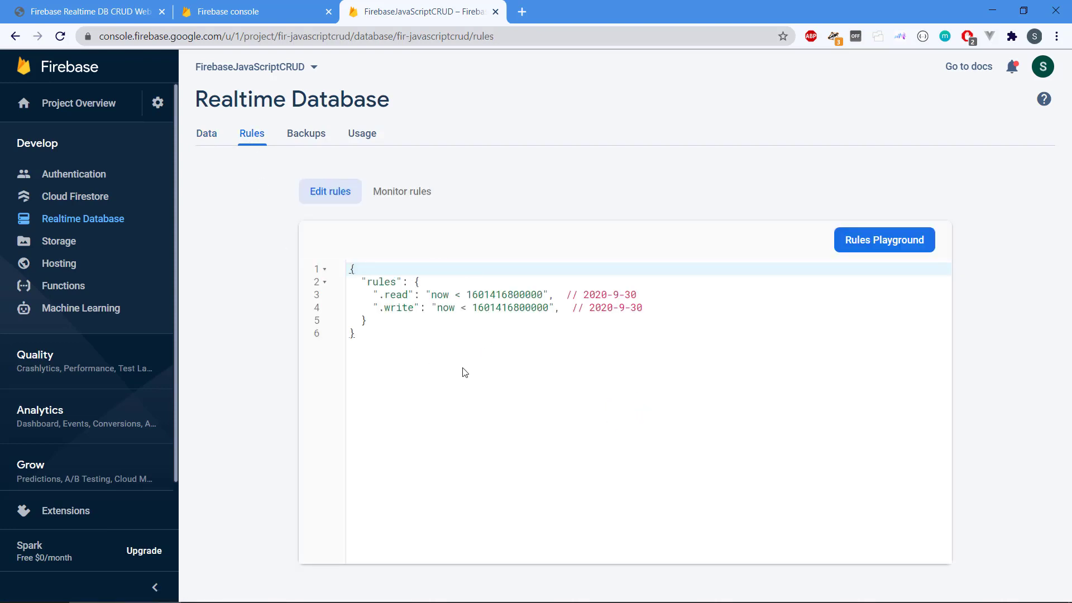
mouse_move(457, 354)
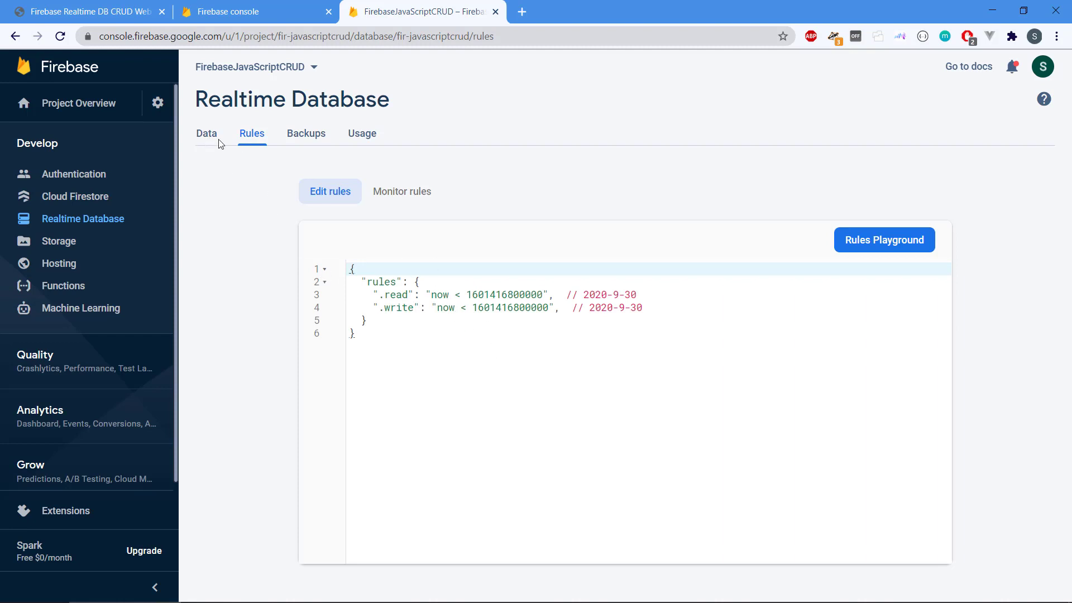
left_click(207, 132)
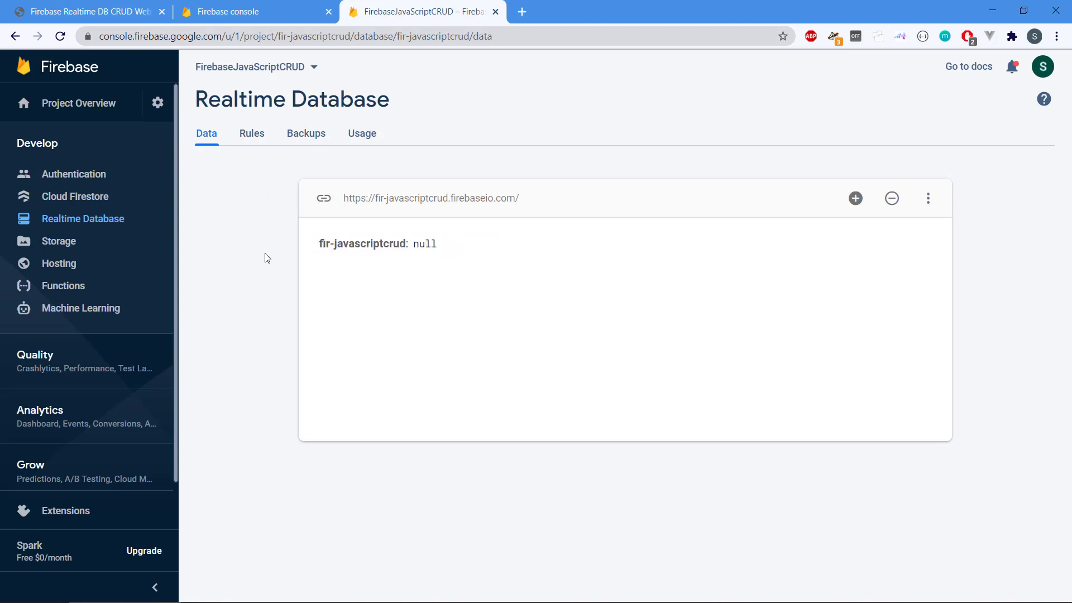
mouse_move(248, 256)
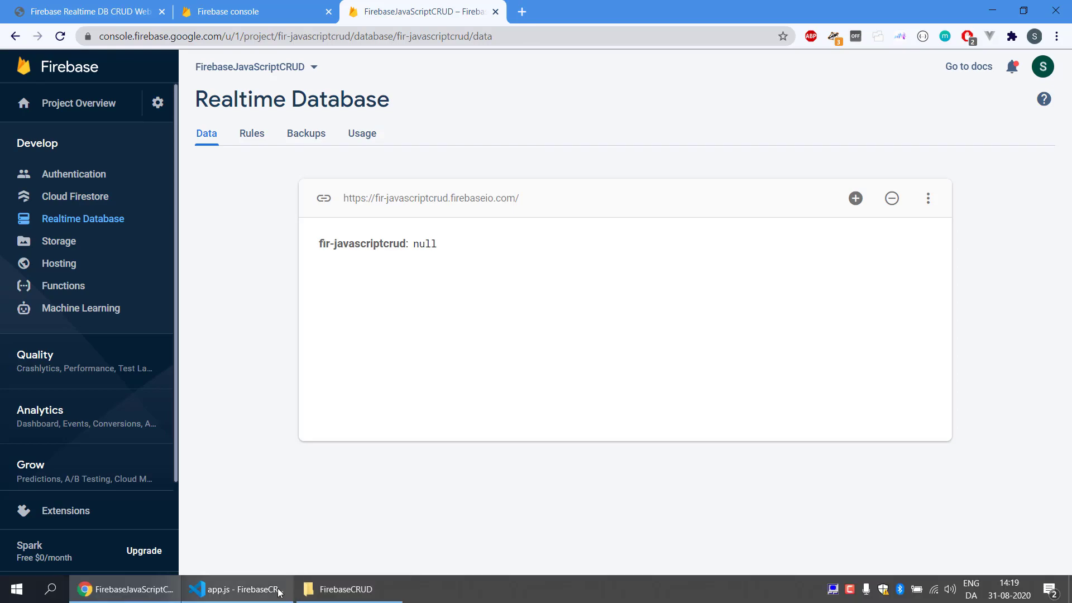
Show the local 'Firebase Realtime DB CRUD Web App' page, then head toward the VS Code window.
left_click(235, 589)
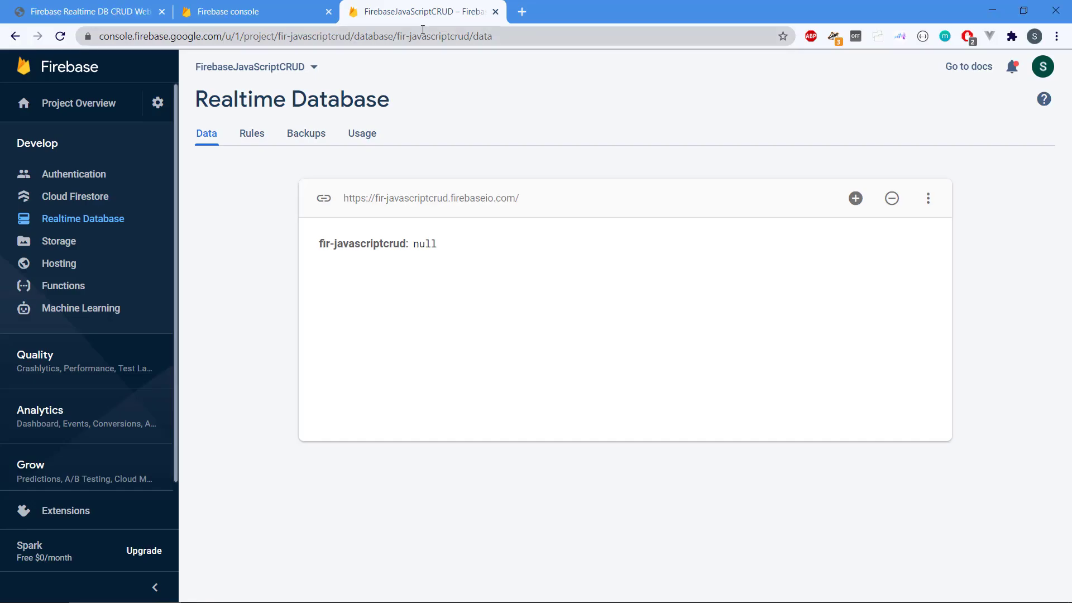
left_click(89, 11)
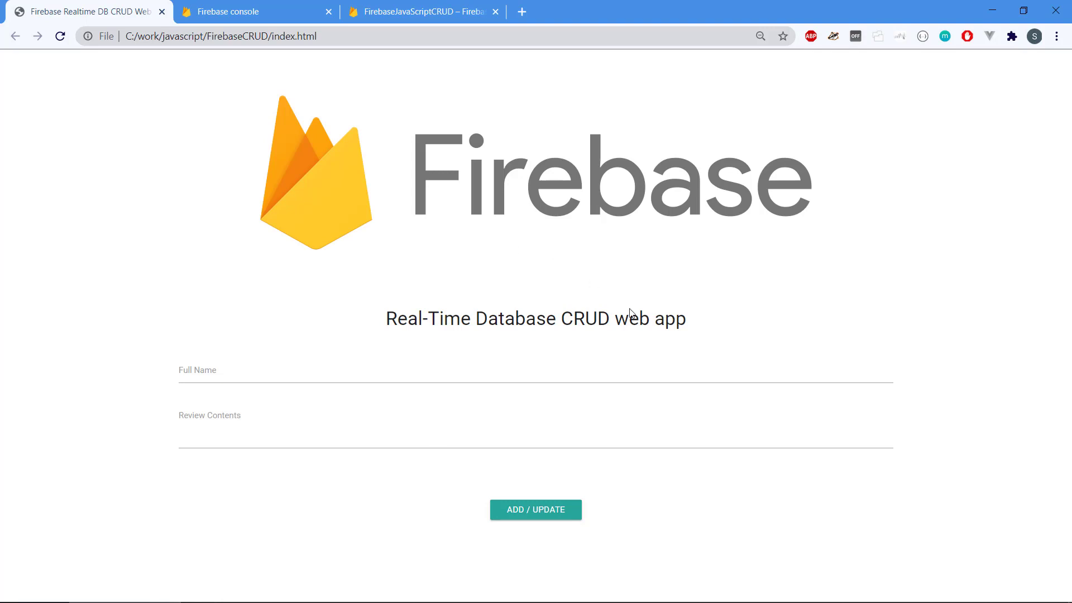
key("alt+tab")
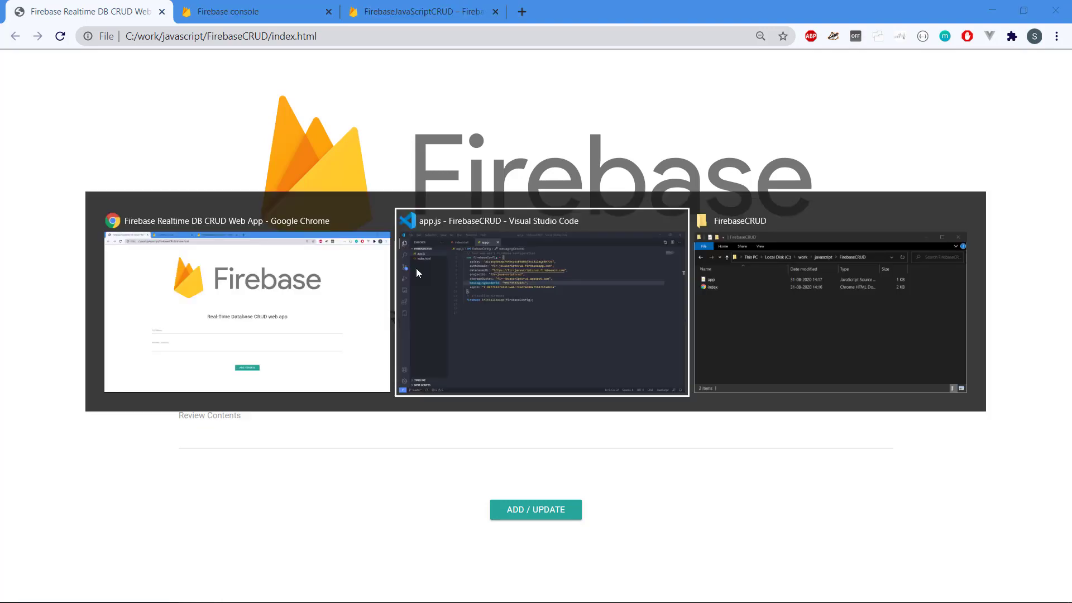